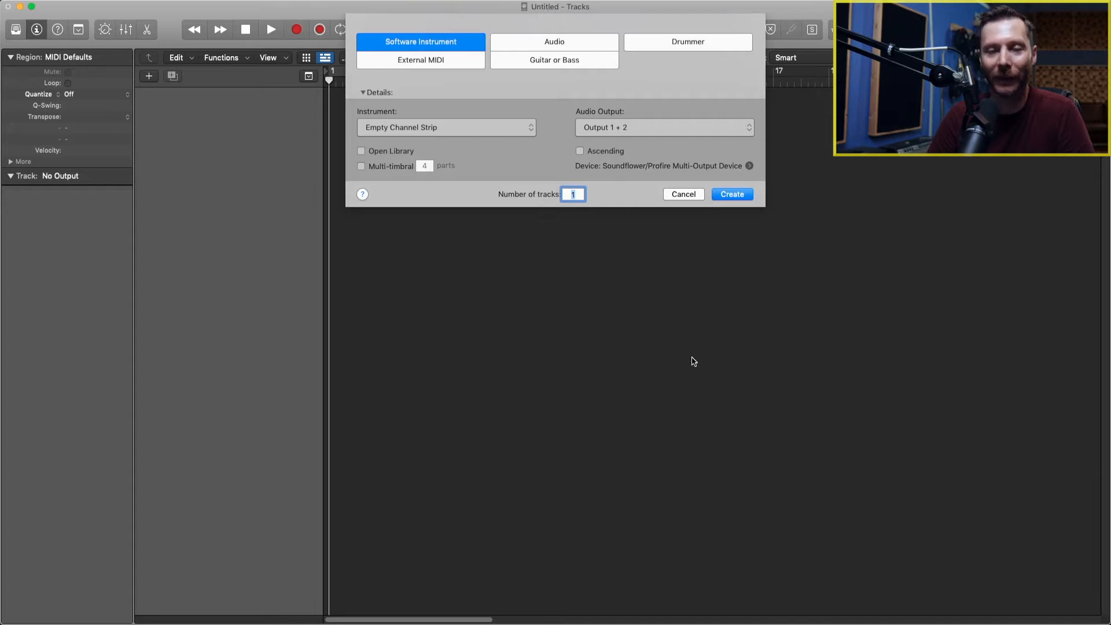
pyautogui.moveTo(638, 294)
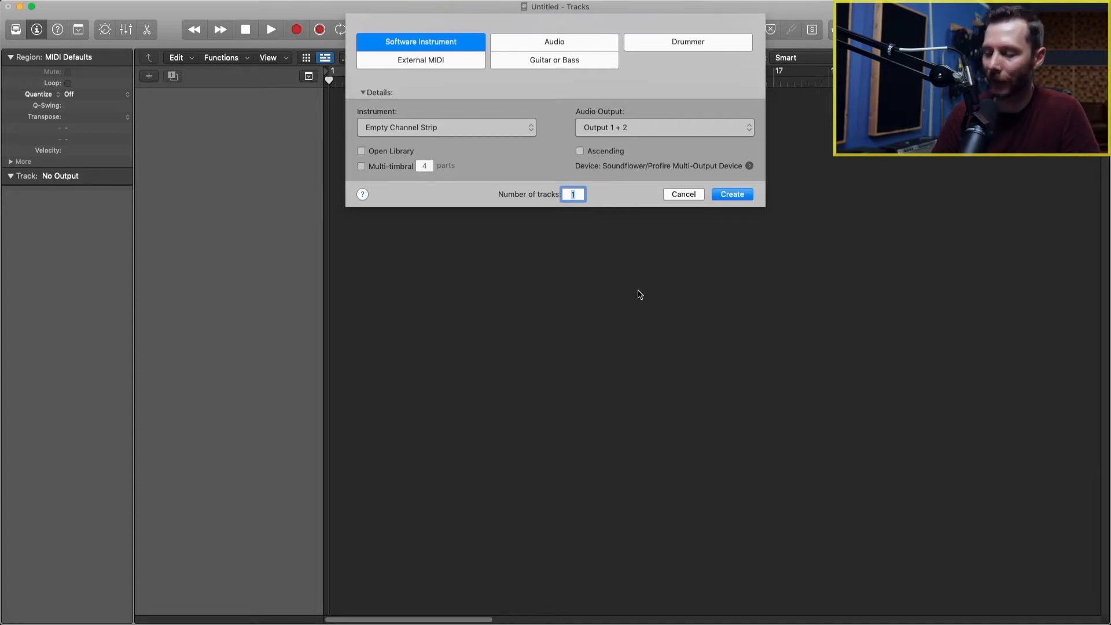
# Step: Create 3 new Software Instrument tracks, Inst 1 through Inst 3
pyautogui.write('3')
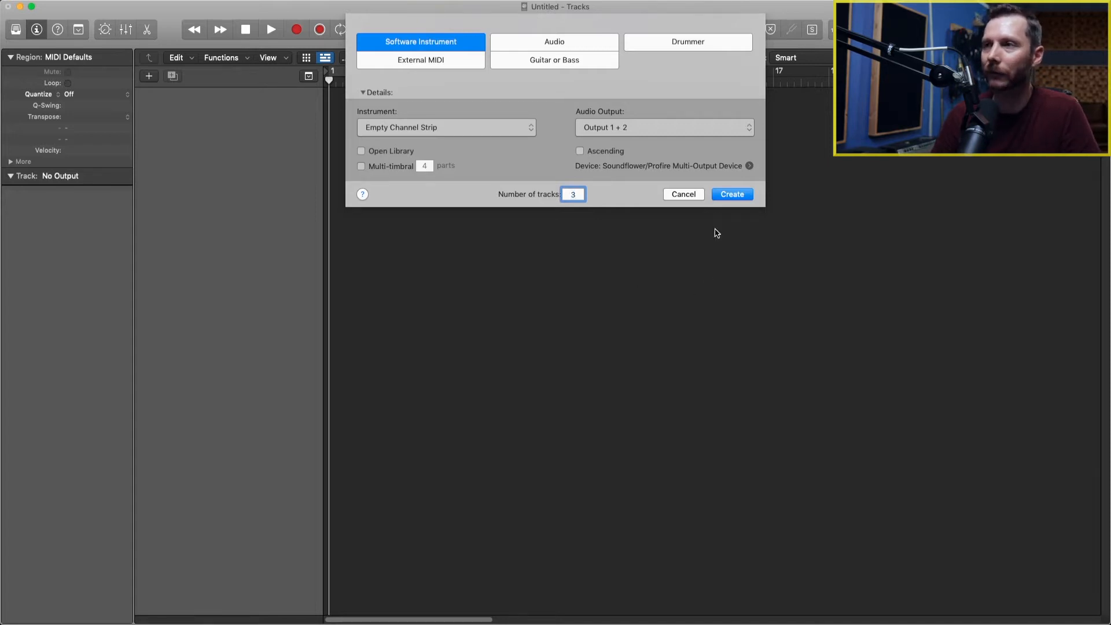
pyautogui.click(731, 194)
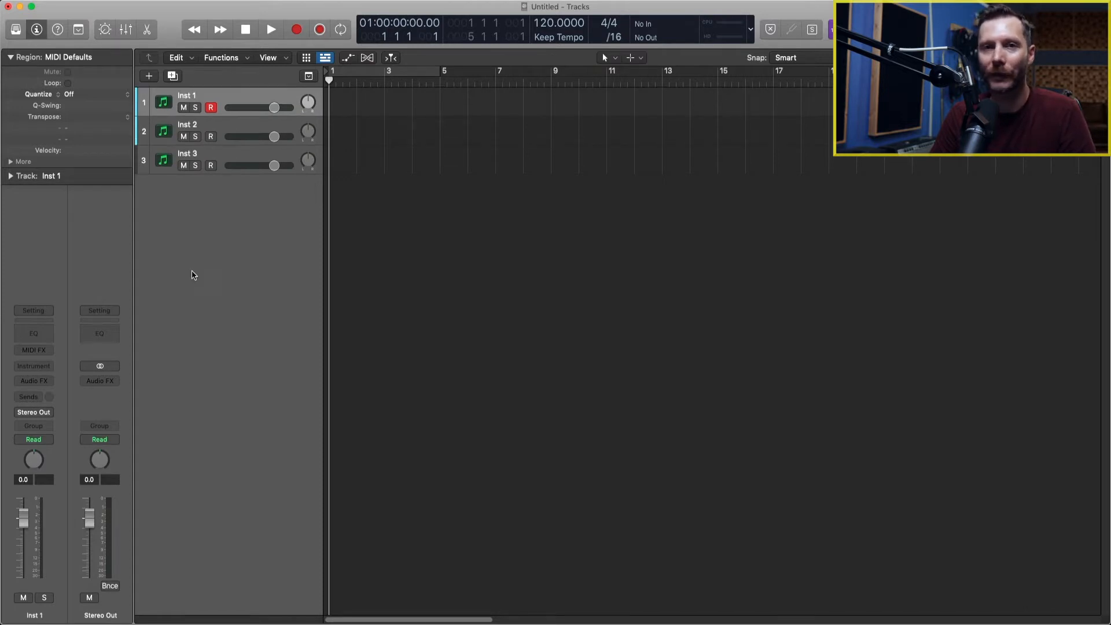
# Step: Load Retro Synth on Inst 1 with the 03 Synth Bass > Heavy Punch Bass preset
pyautogui.click(33, 366)
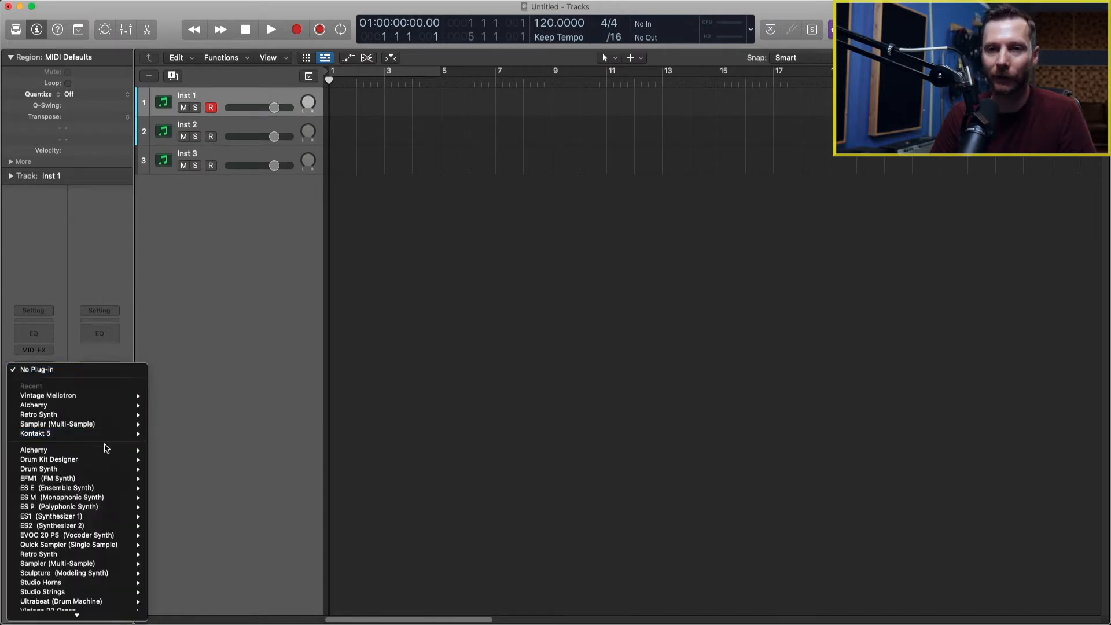
pyautogui.moveTo(40, 469)
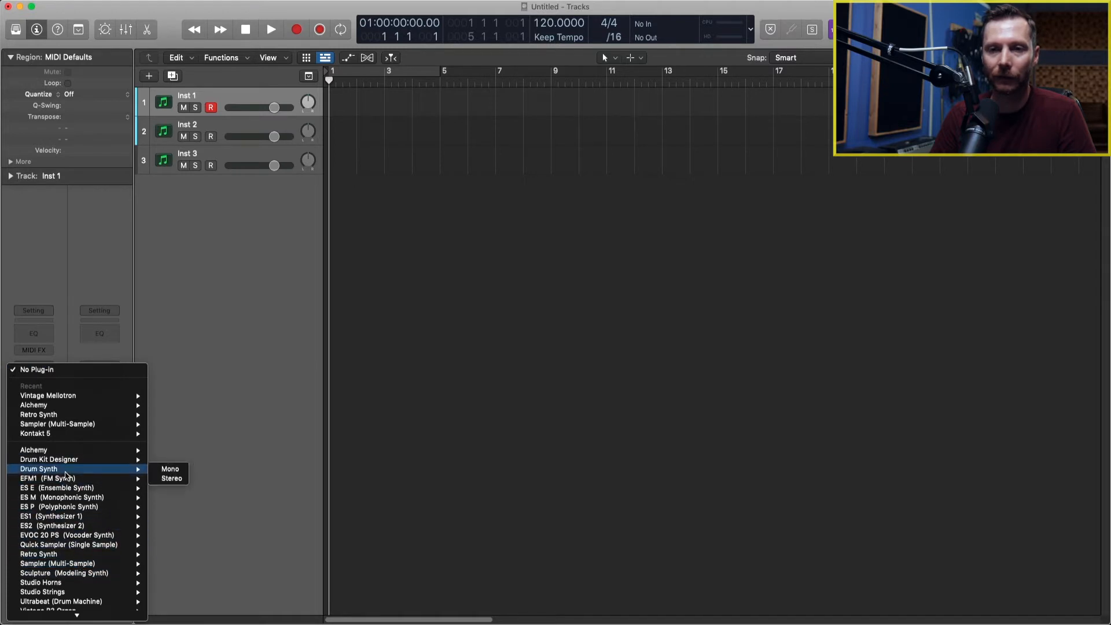
pyautogui.moveTo(39, 553)
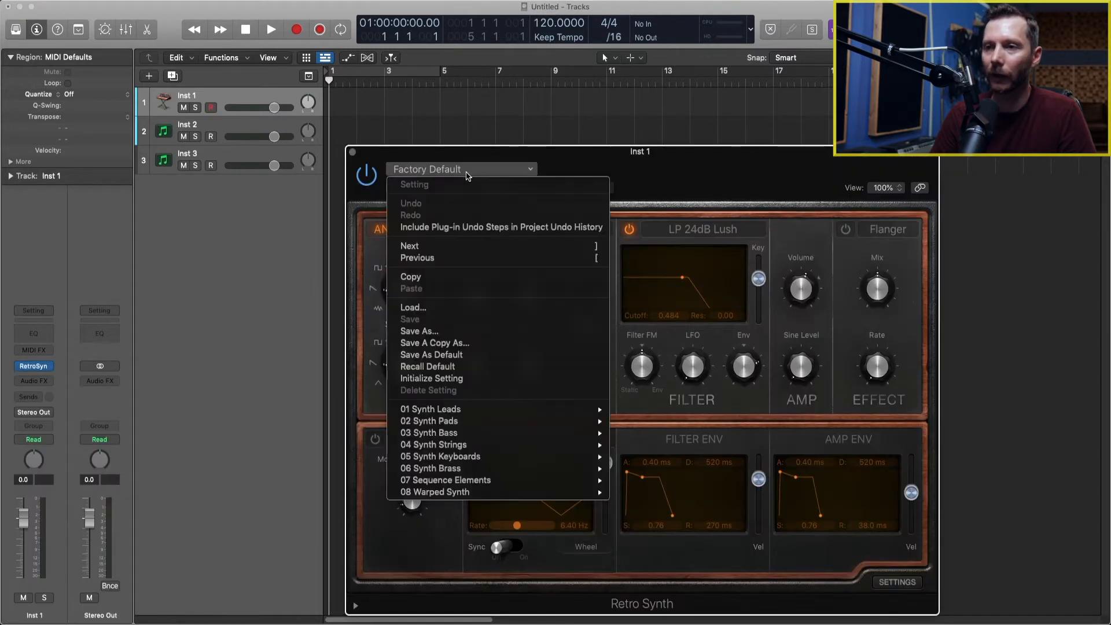
pyautogui.moveTo(428, 432)
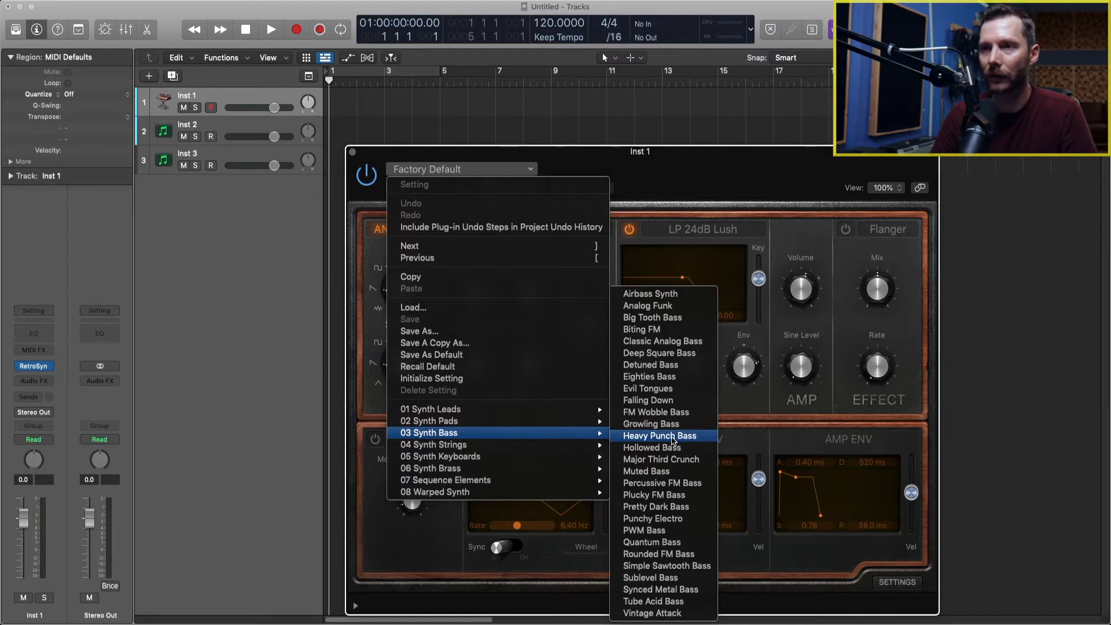
pyautogui.click(658, 435)
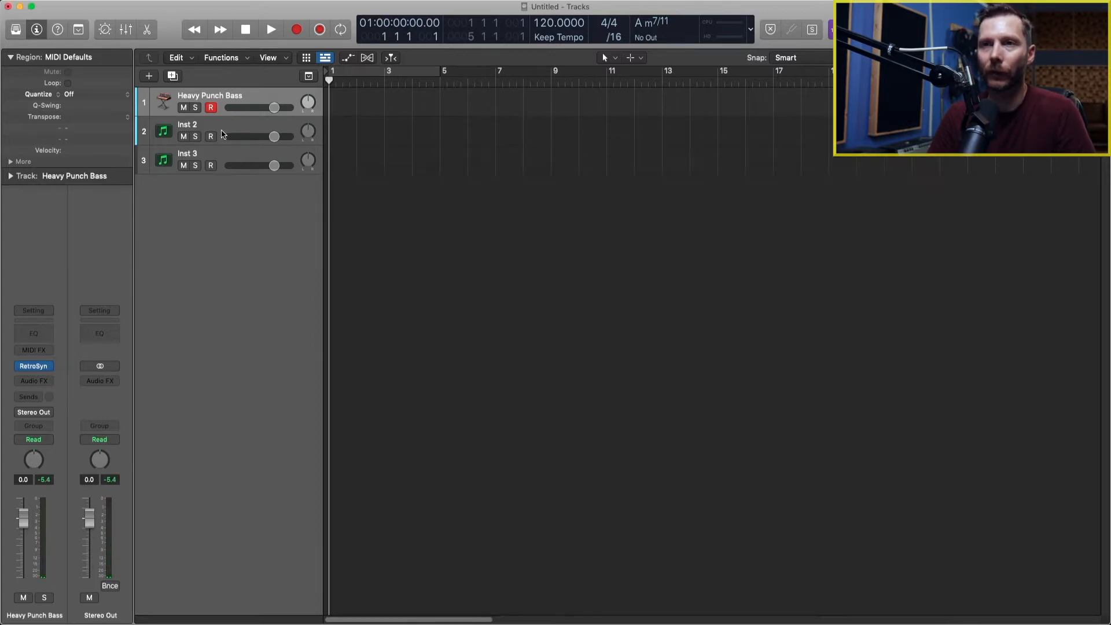
# Step: Load Alchemy on Inst 2, filter by Bass/Synths and Bright/Phat, and choose Bright Punchy Synth
pyautogui.click(187, 131)
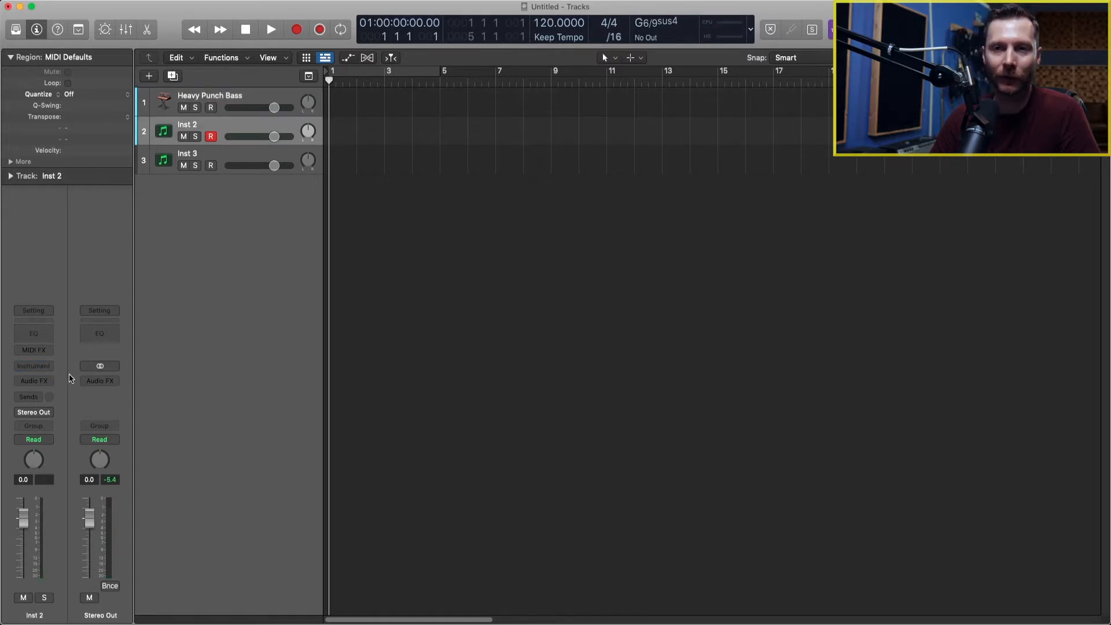
pyautogui.click(33, 366)
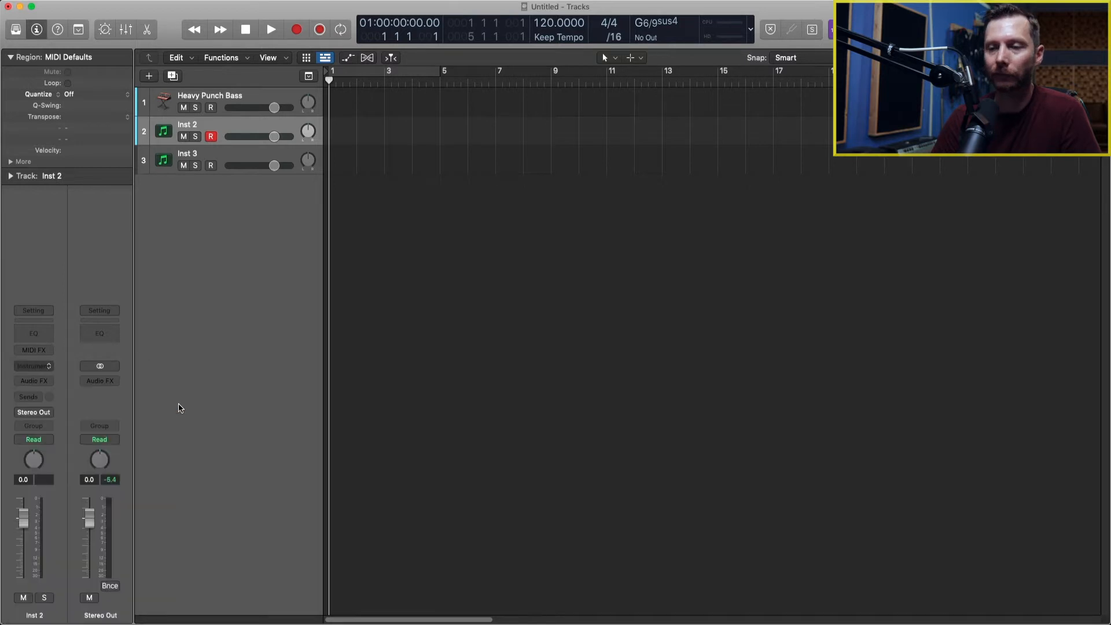
pyautogui.click(32, 365)
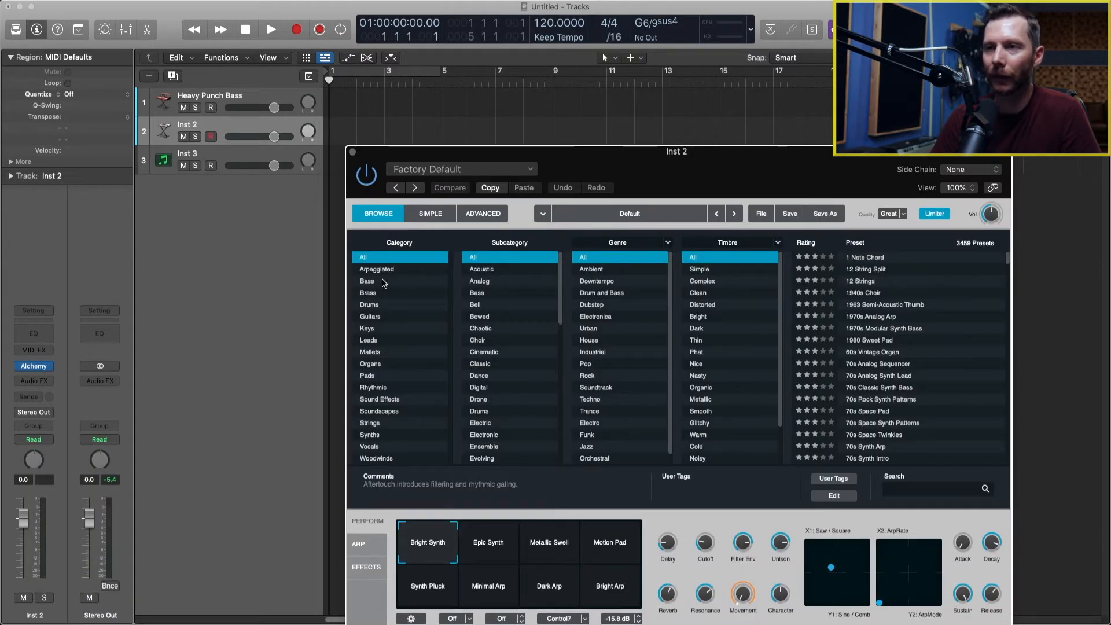
pyautogui.click(367, 281)
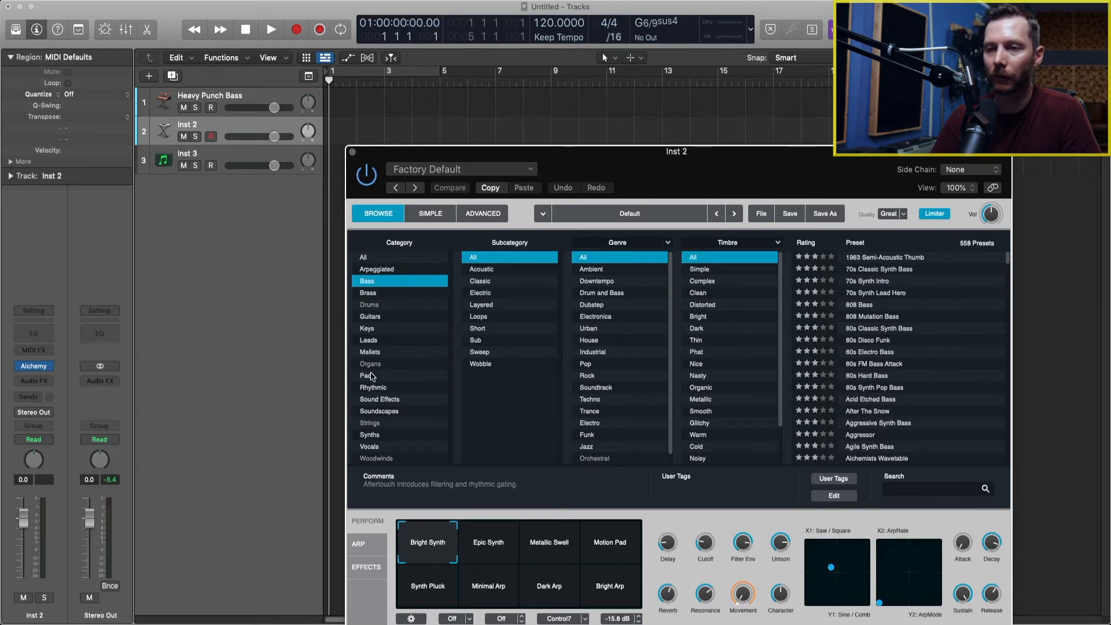
pyautogui.click(370, 434)
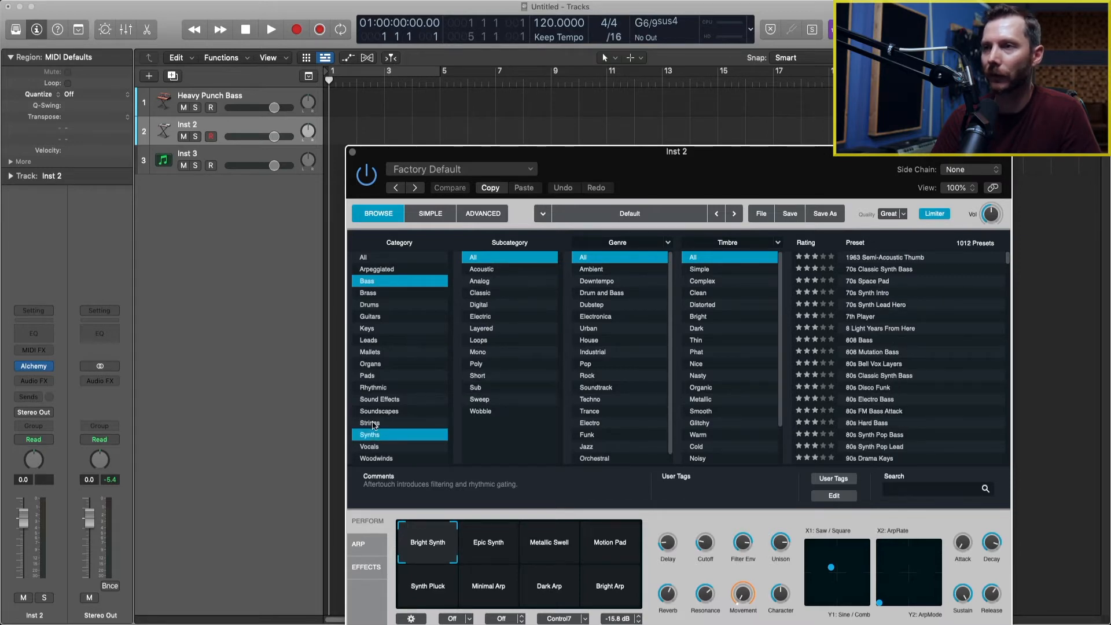
pyautogui.moveTo(590, 357)
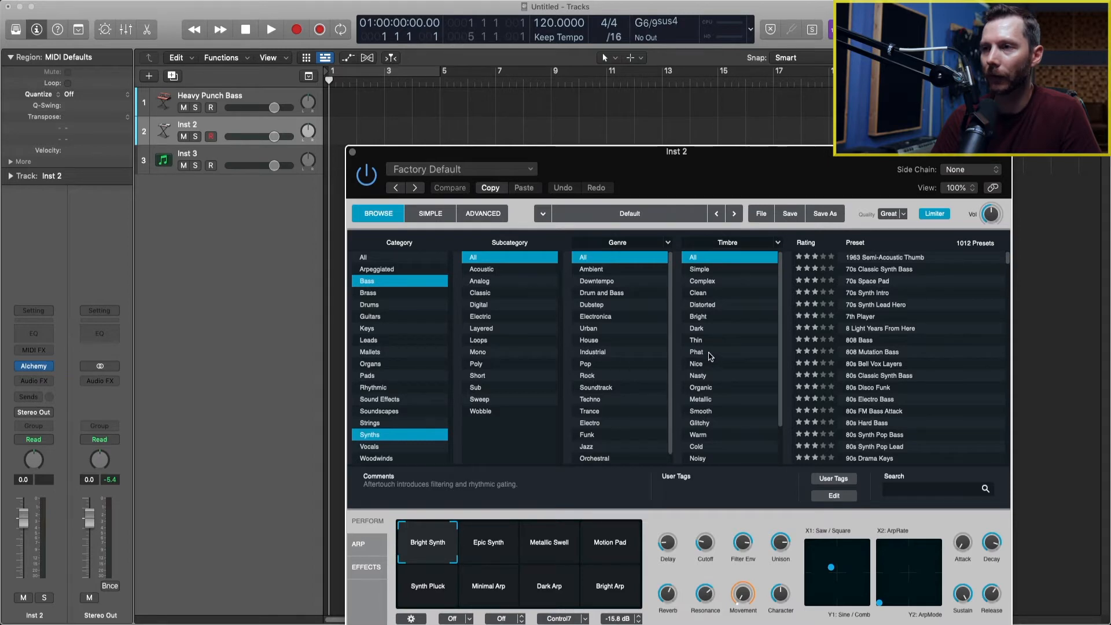
pyautogui.click(728, 316)
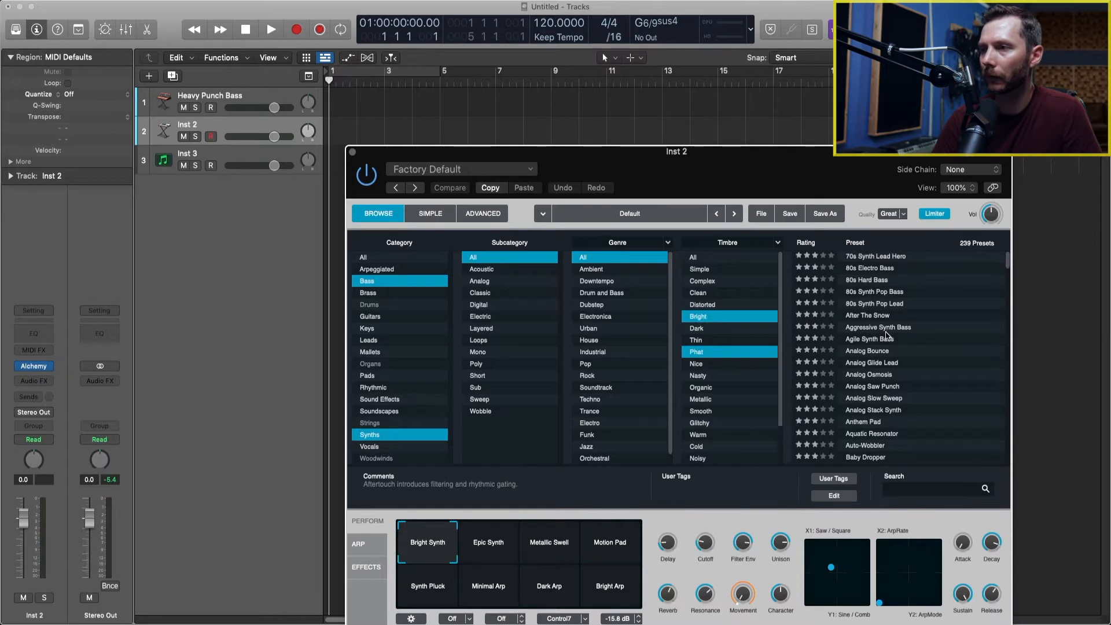
pyautogui.scroll(-3)
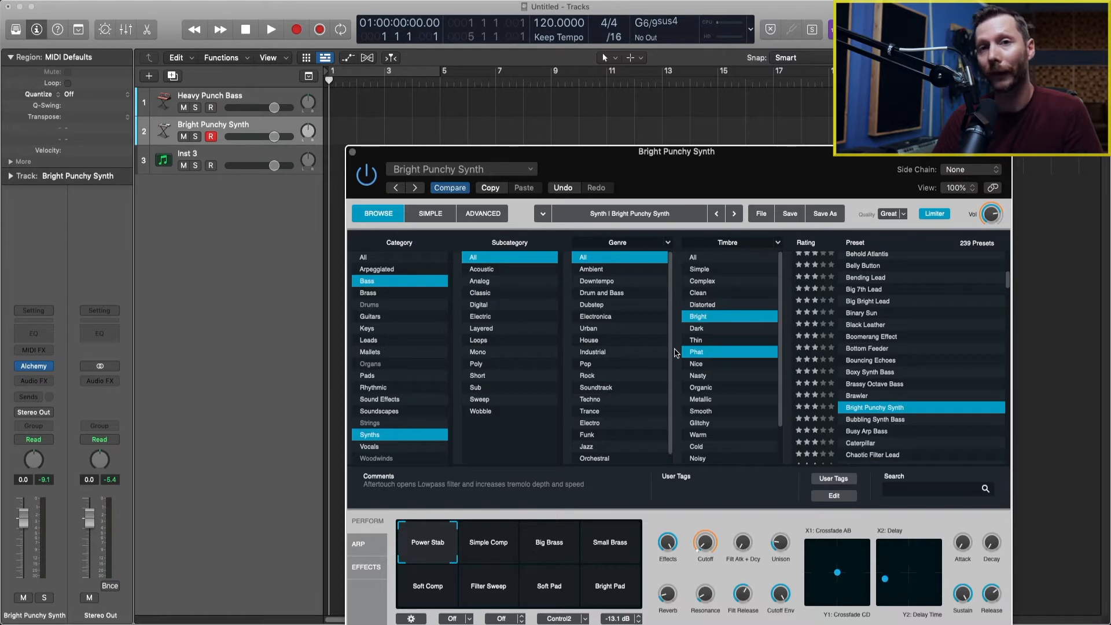
pyautogui.click(213, 102)
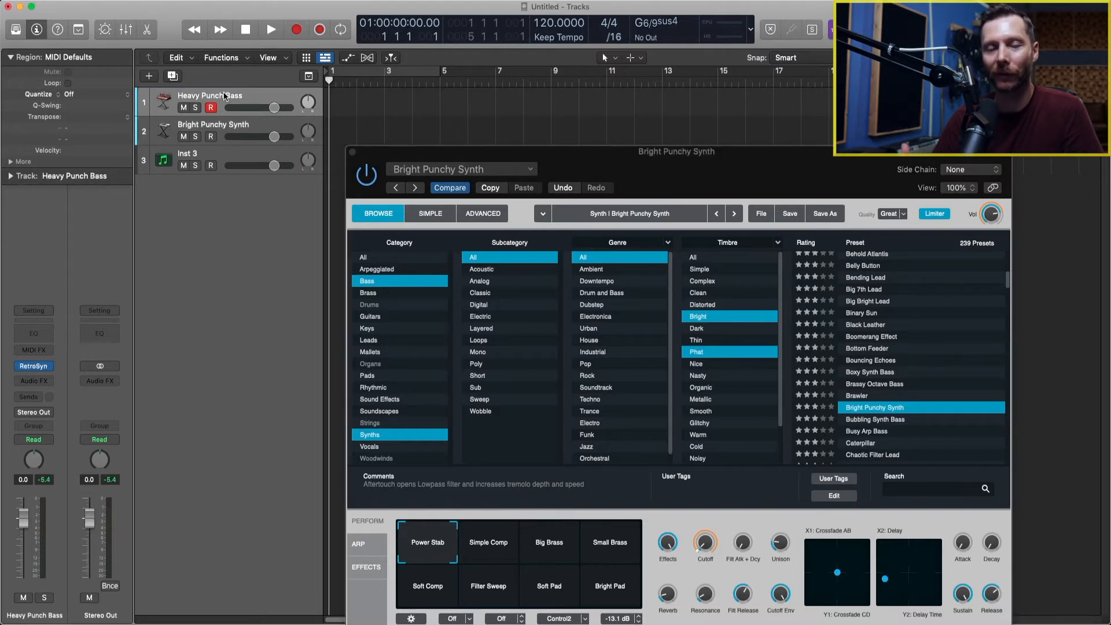
pyautogui.moveTo(352, 154)
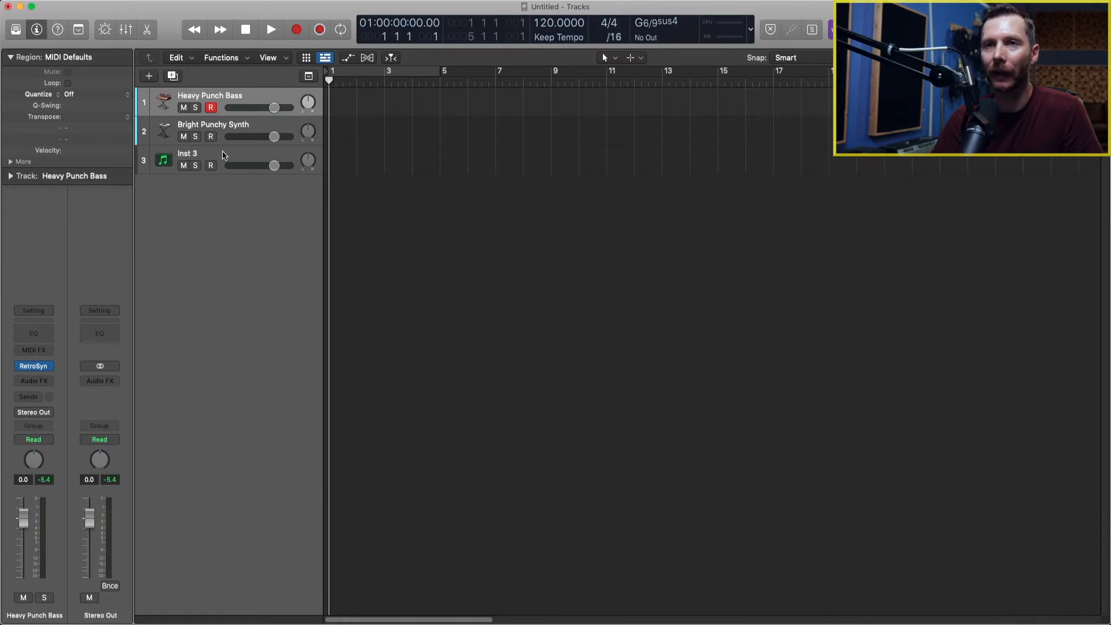
# Step: Load Vintage Mellotron as the instrument on Inst 3
pyautogui.click(188, 153)
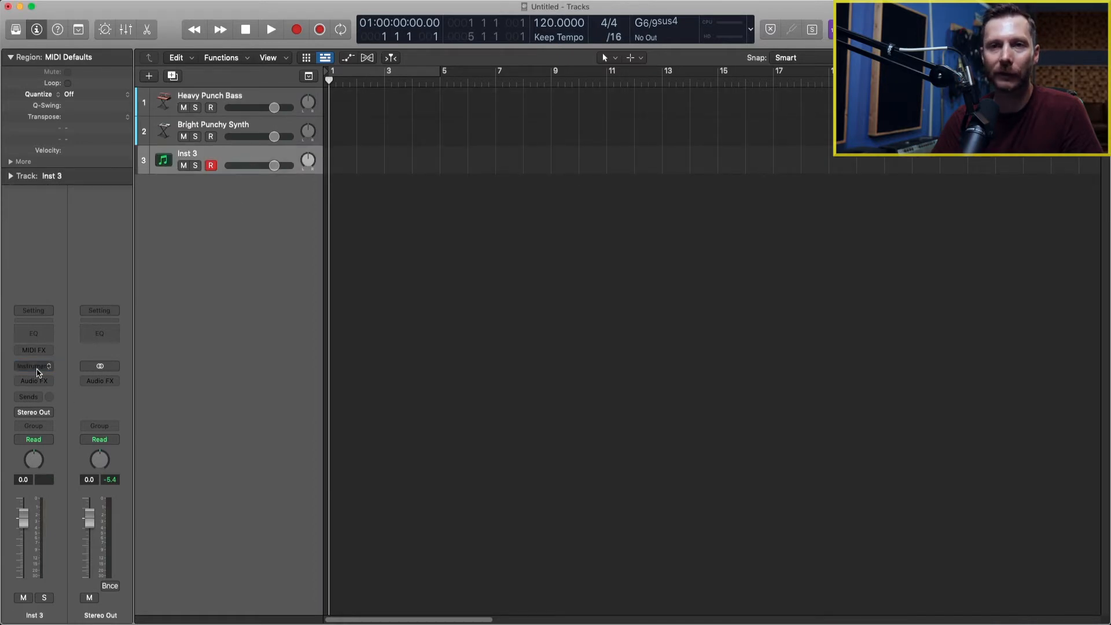
pyautogui.click(33, 367)
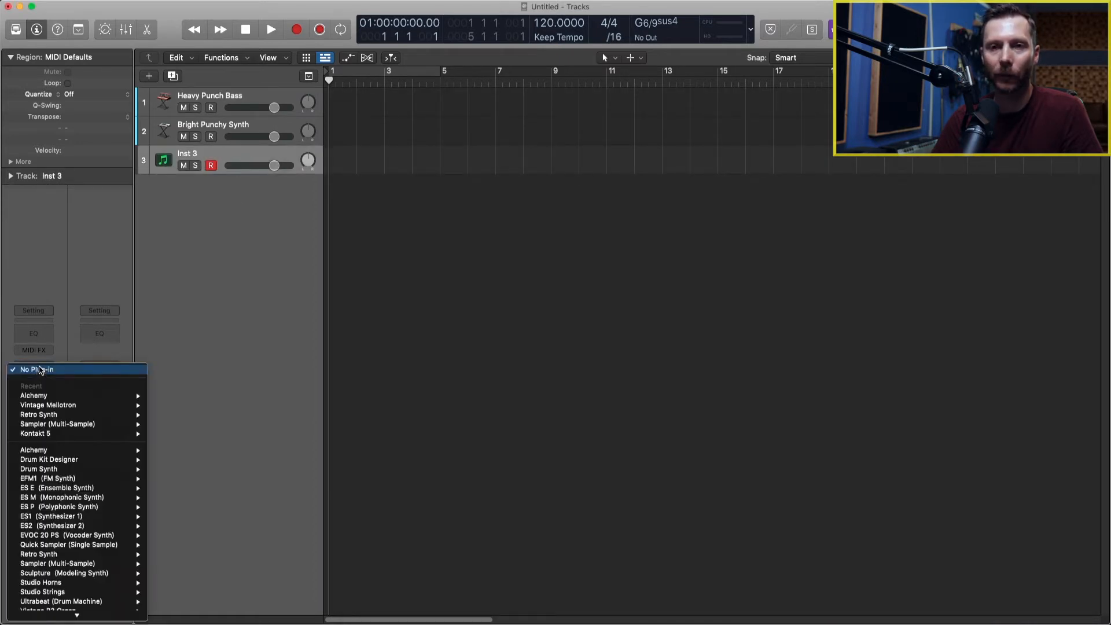
pyautogui.moveTo(35, 433)
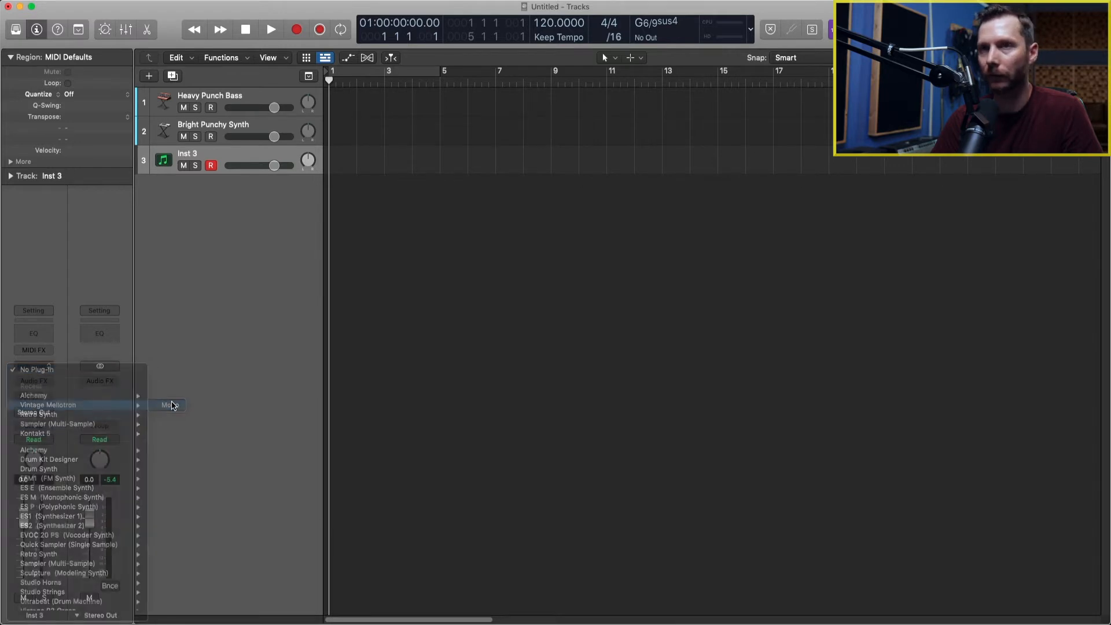
pyautogui.click(48, 406)
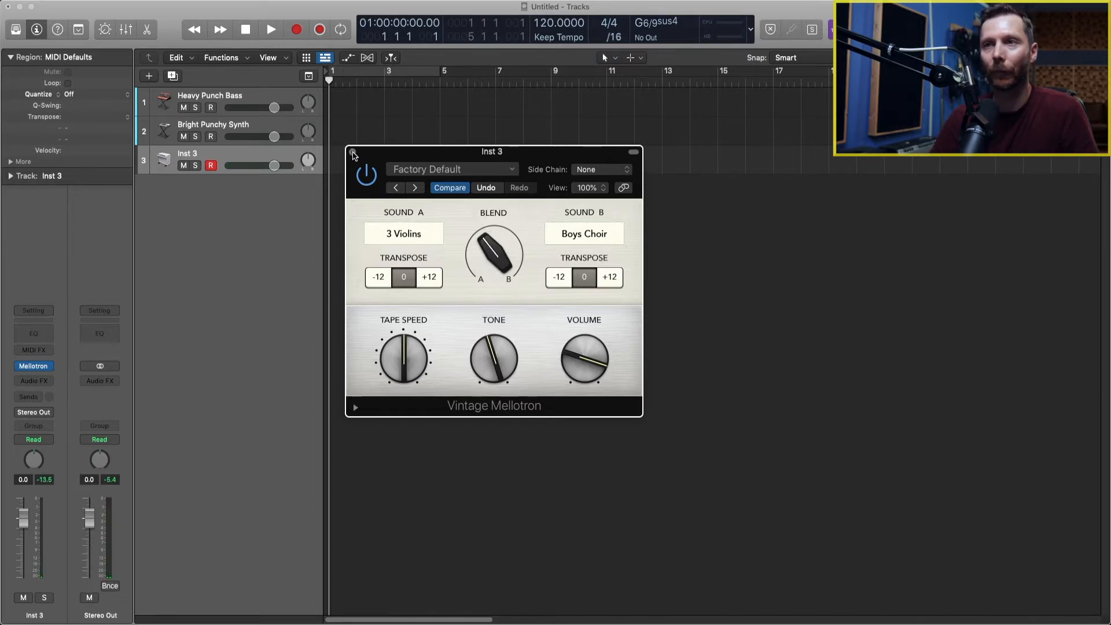
pyautogui.click(352, 154)
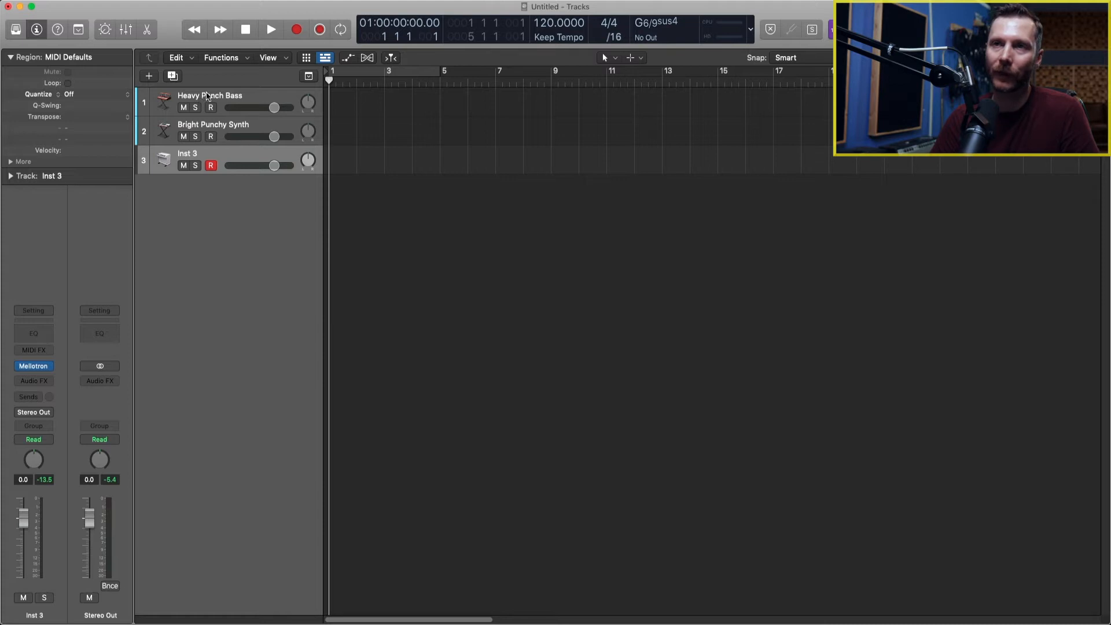
# Step: Start Create Track Stack… from the Heavy Punch Bass track header's context menu
pyautogui.click(210, 95)
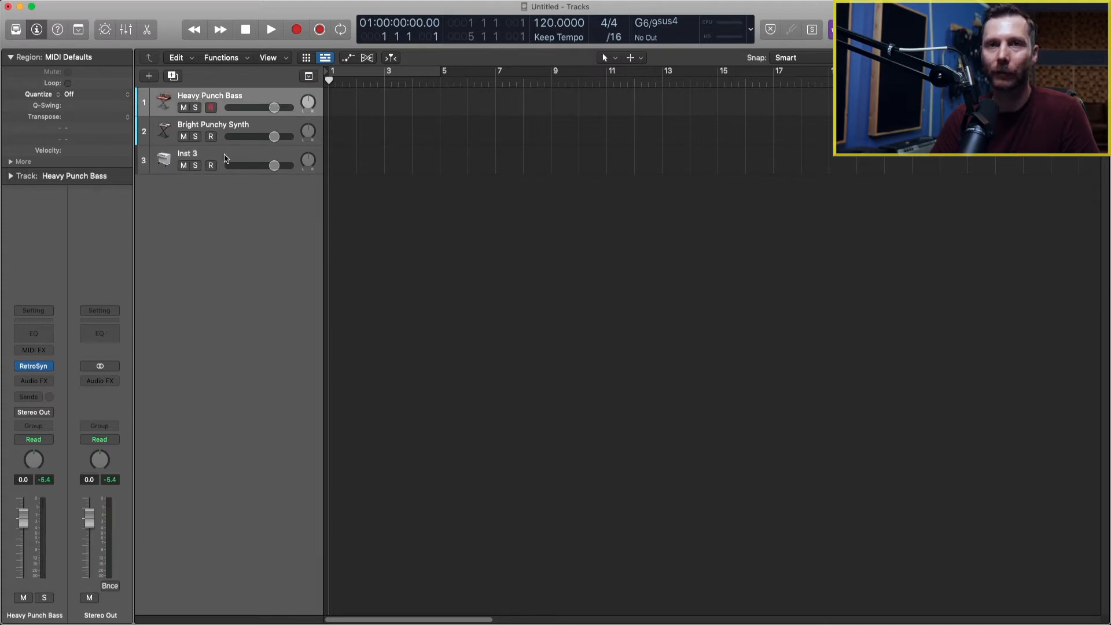
pyautogui.moveTo(210, 158)
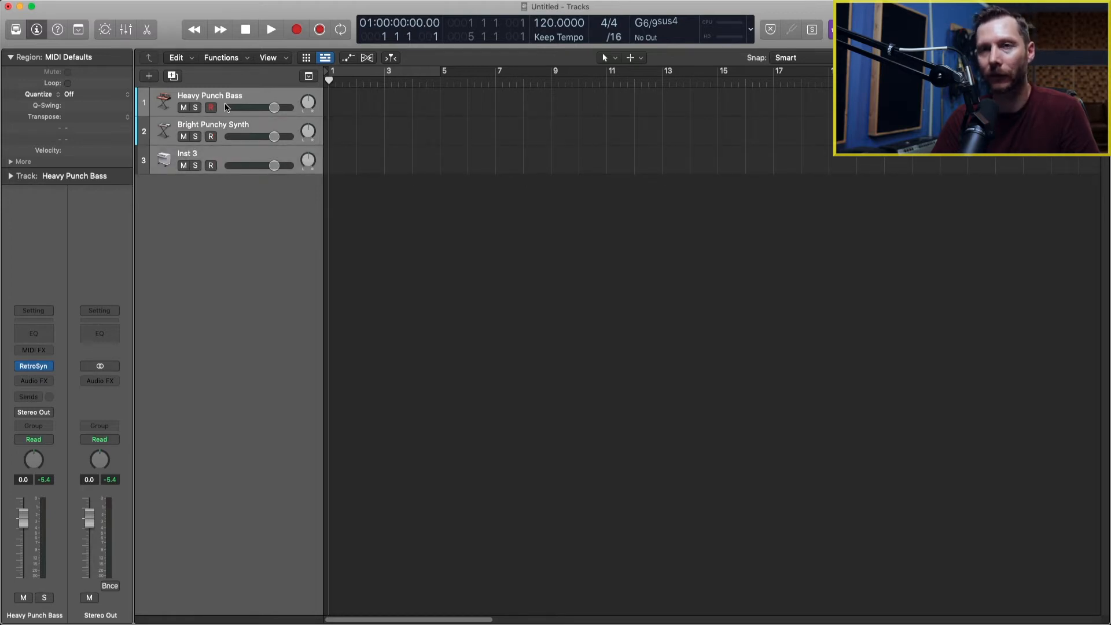
pyautogui.moveTo(209, 96)
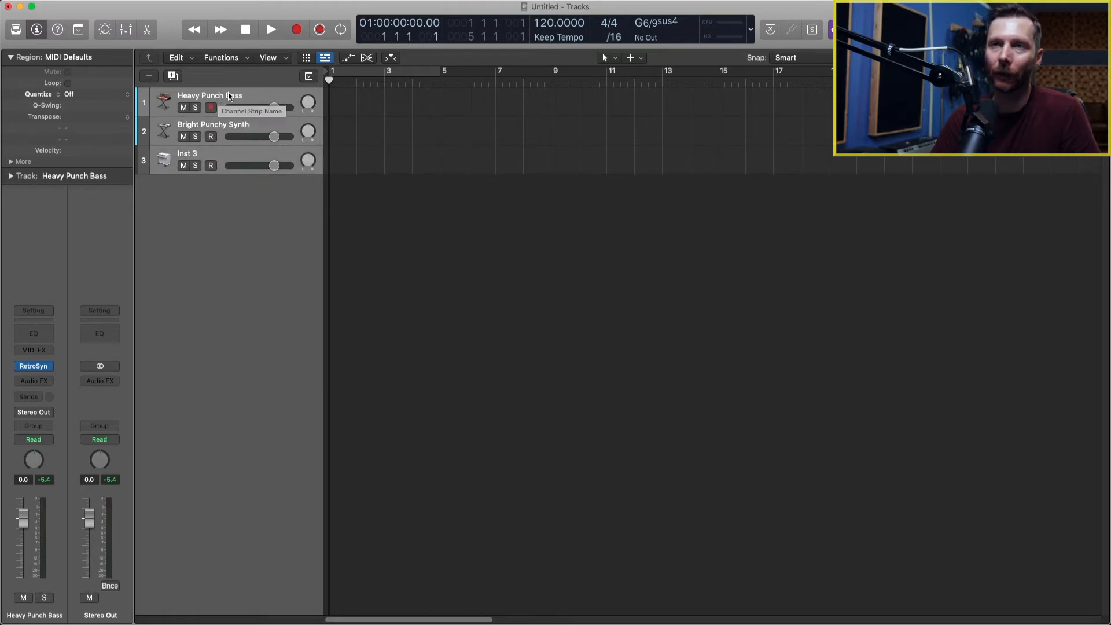
pyautogui.rightClick(209, 96)
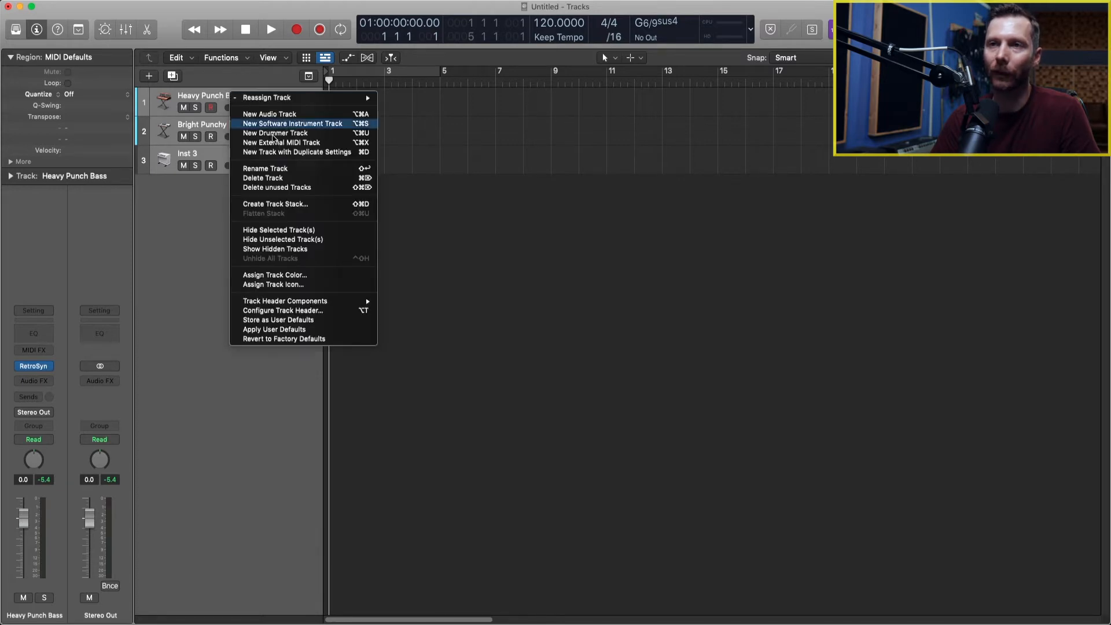
pyautogui.moveTo(327, 207)
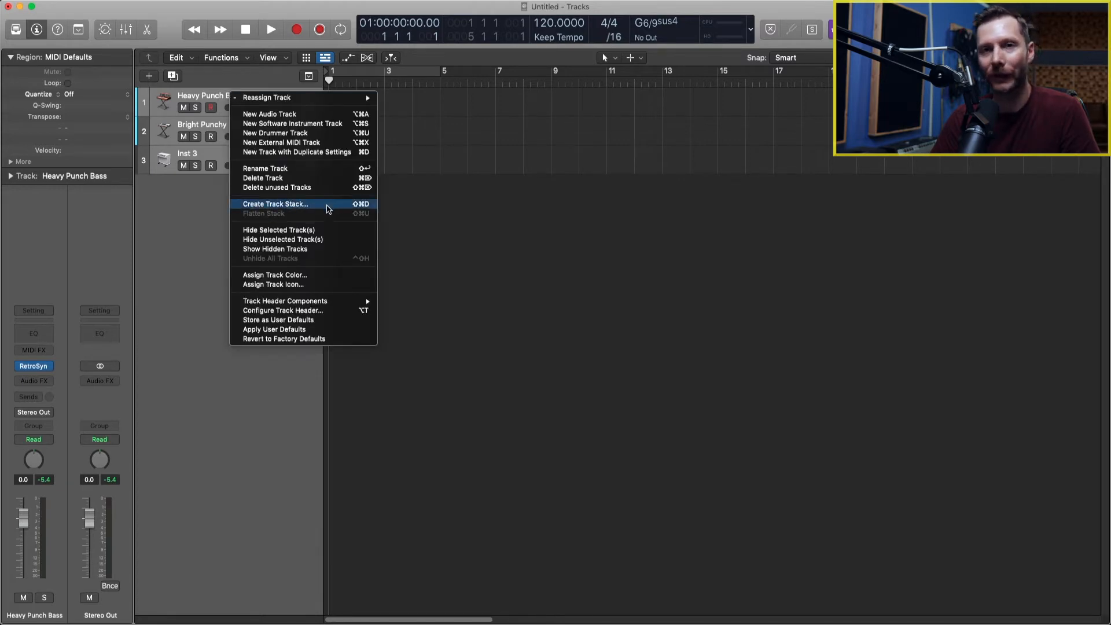
pyautogui.click(276, 204)
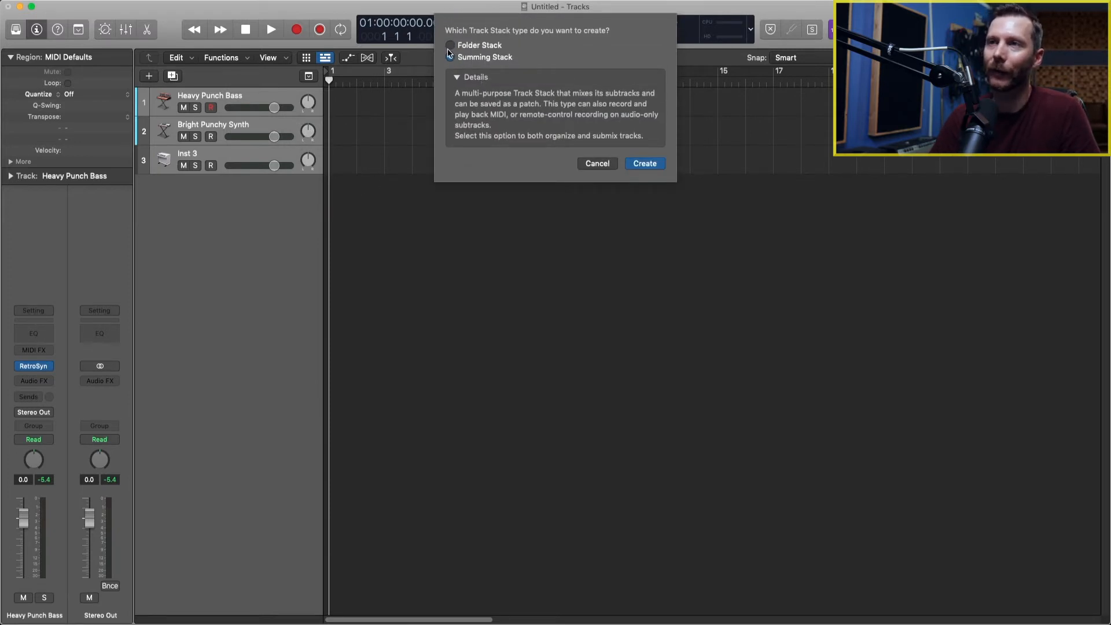
# Step: Compare Folder Stack and Summing Stack, settling on Summing Stack
pyautogui.click(450, 58)
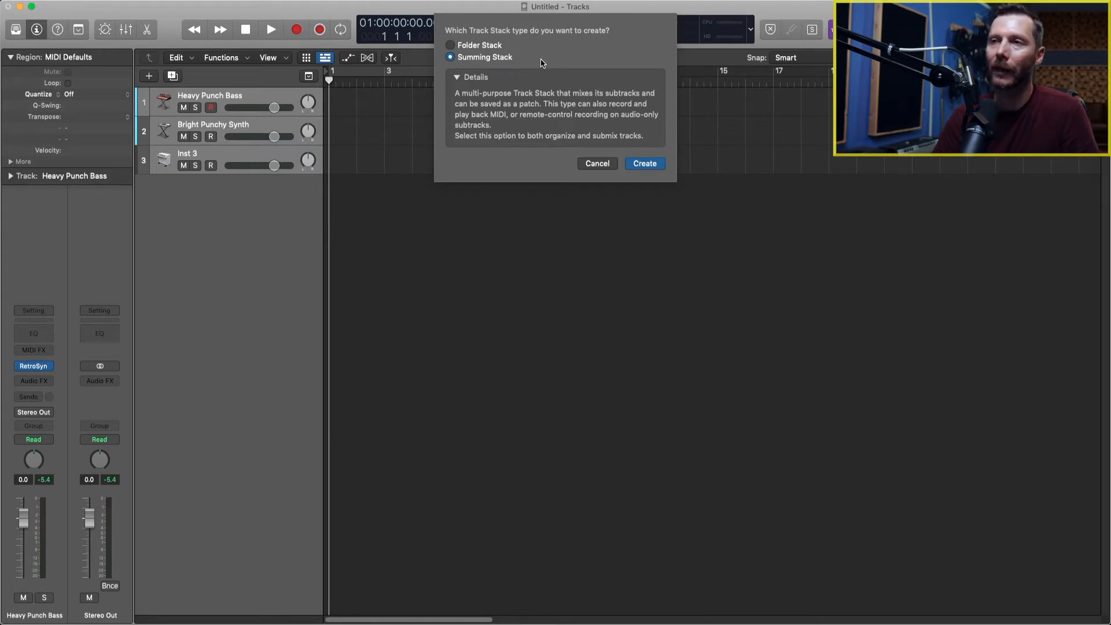
pyautogui.click(451, 45)
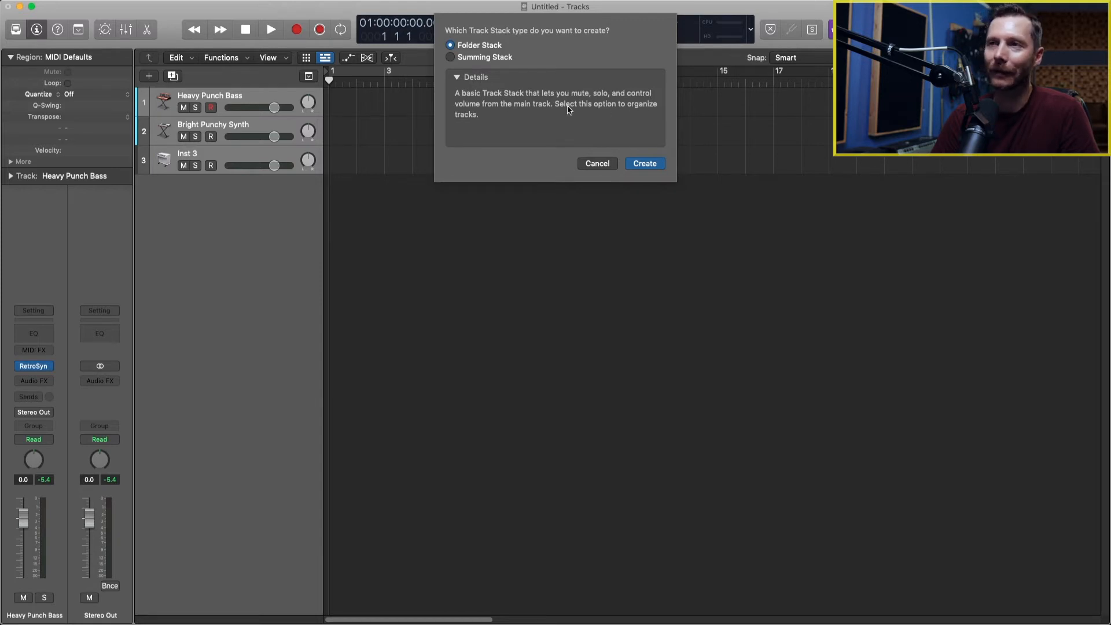
pyautogui.moveTo(497, 127)
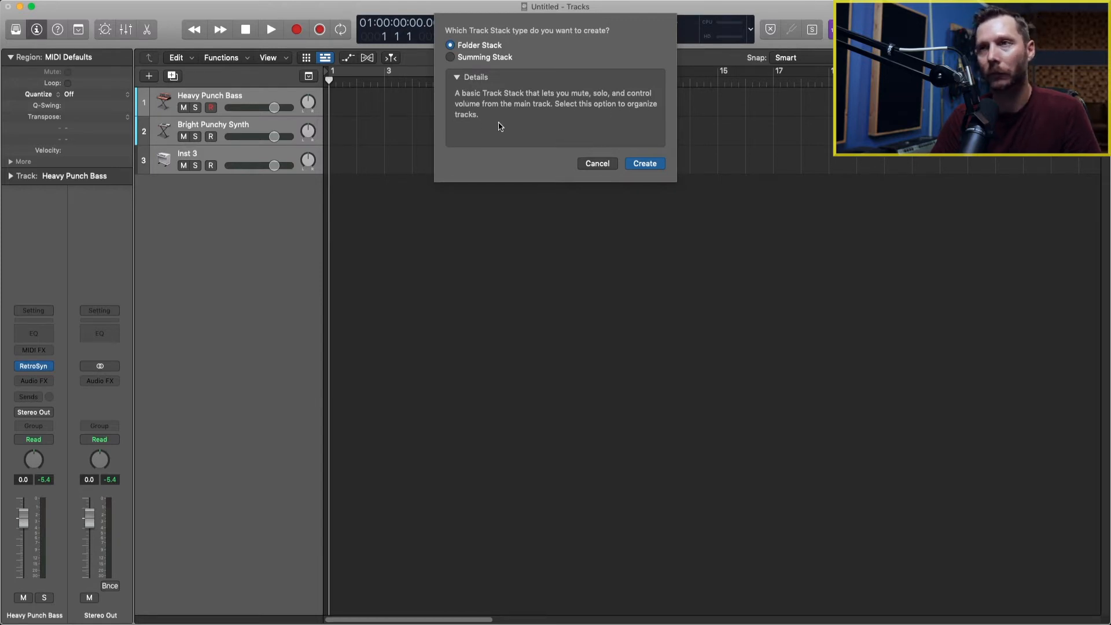
pyautogui.click(450, 56)
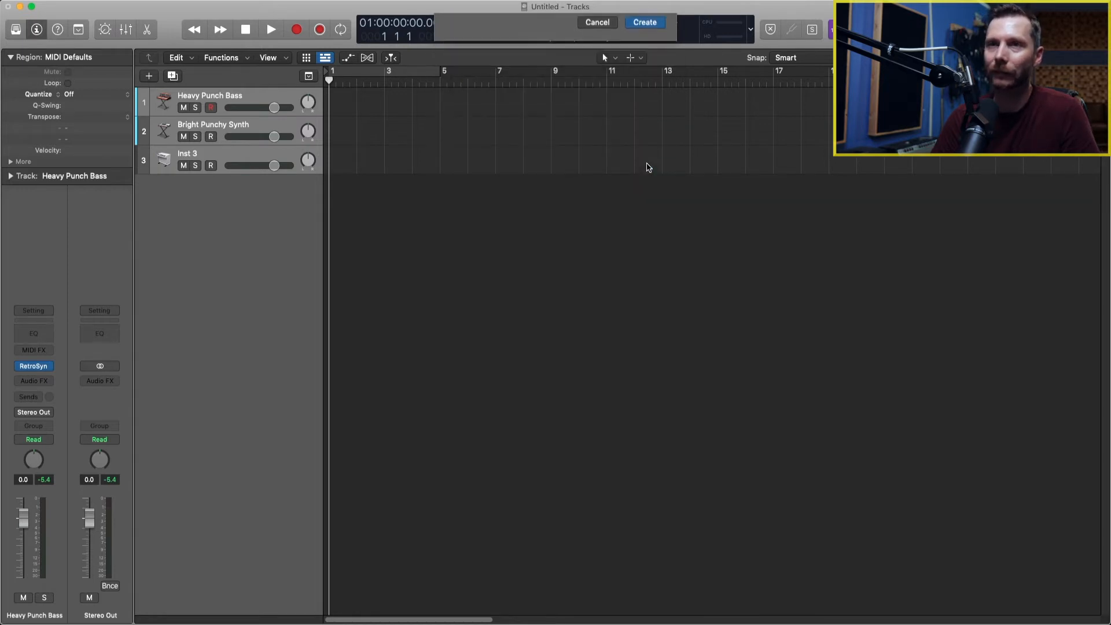
# Step: Create the summing stack and rename Sum 1 to 'Synth Stack'
pyautogui.click(644, 22)
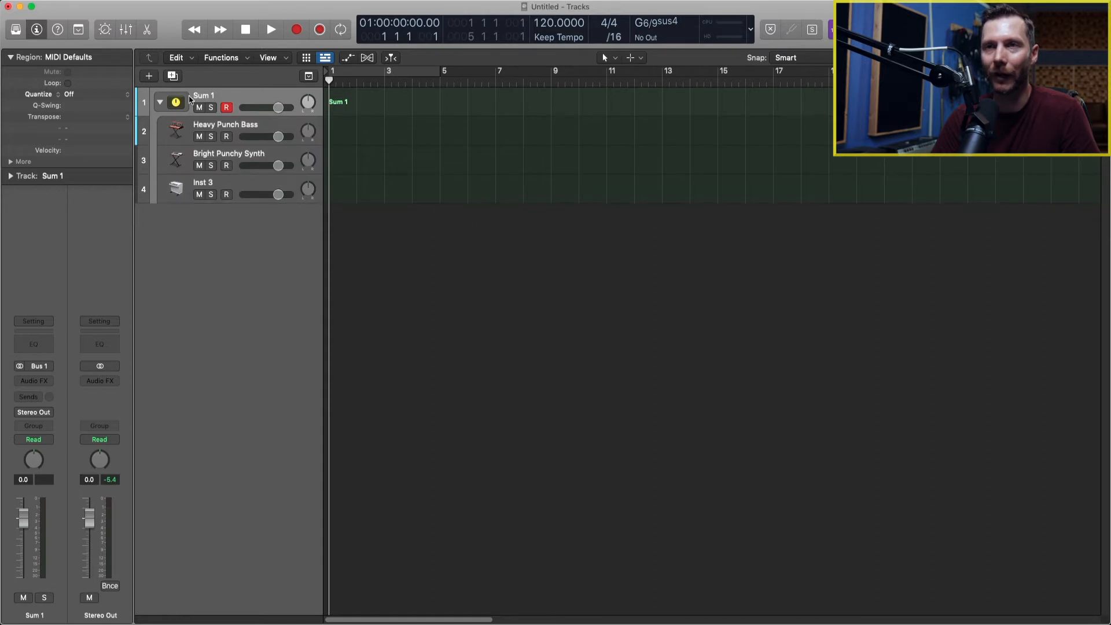
pyautogui.moveTo(226, 101)
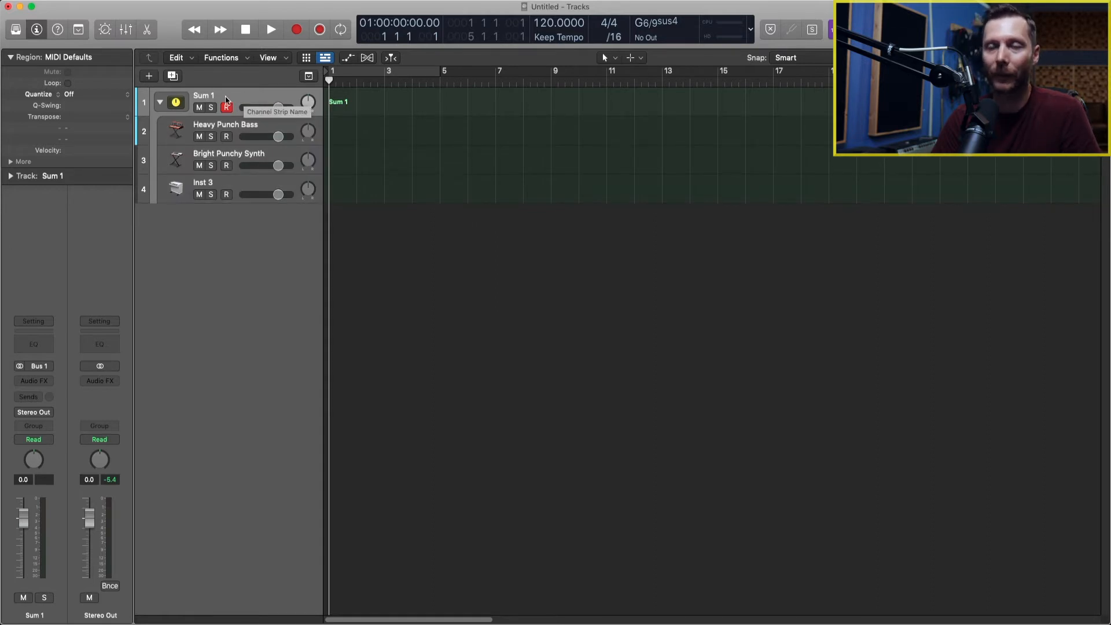
pyautogui.doubleClick(204, 94)
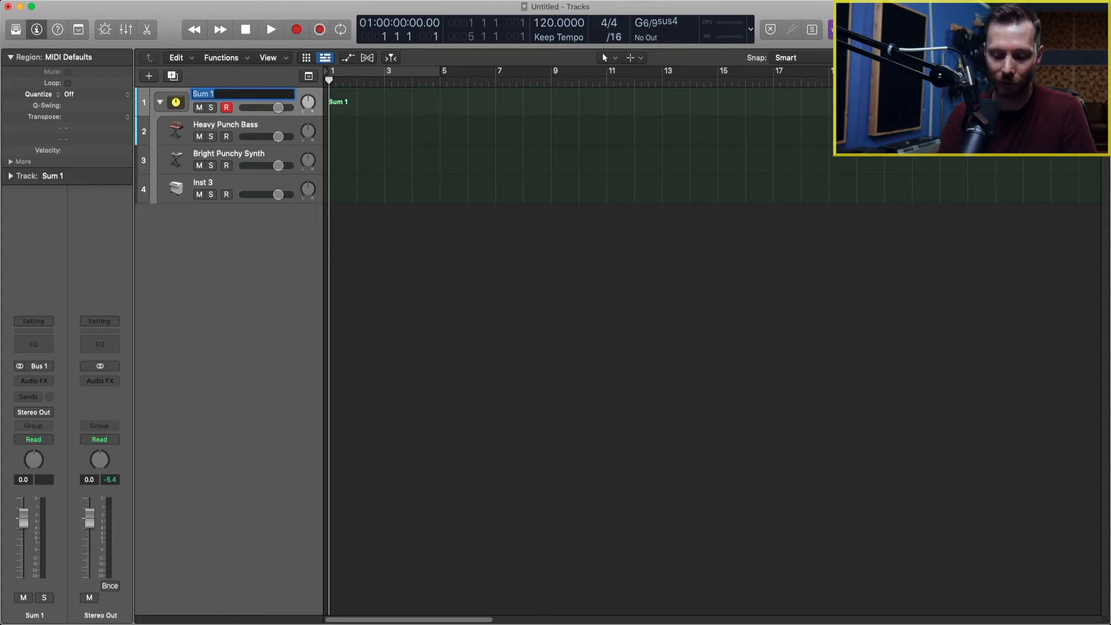
pyautogui.write('Synth Stack')
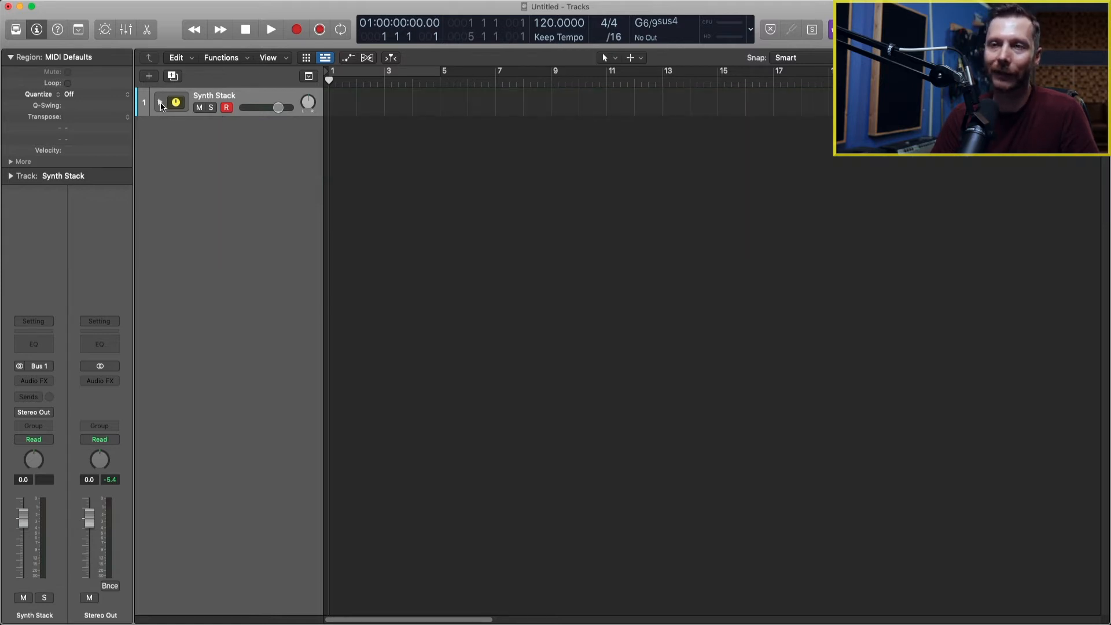
# Step: Expand Synth Stack and review its Heavy Punch Bass, Bright Punchy Synth and Inst 3 subtracks
pyautogui.click(160, 101)
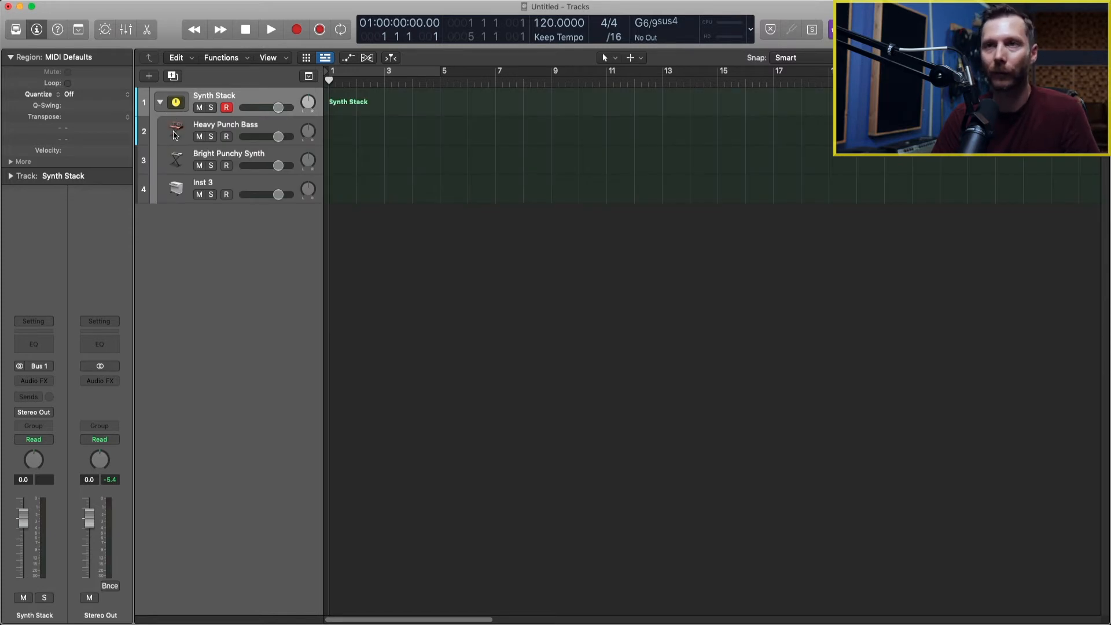
pyautogui.click(228, 153)
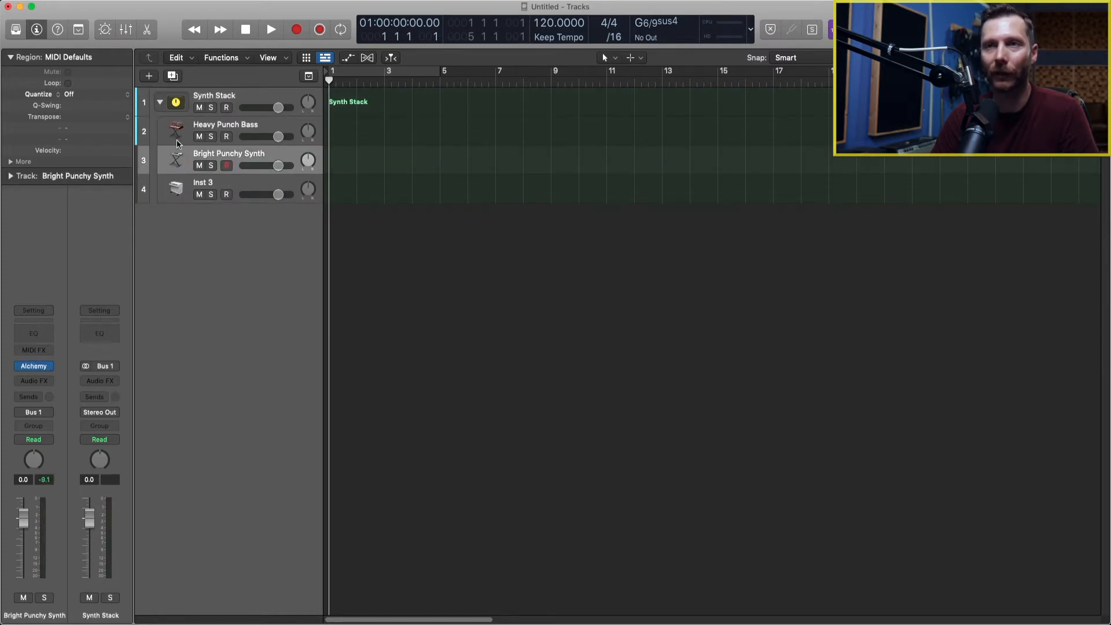
pyautogui.click(226, 129)
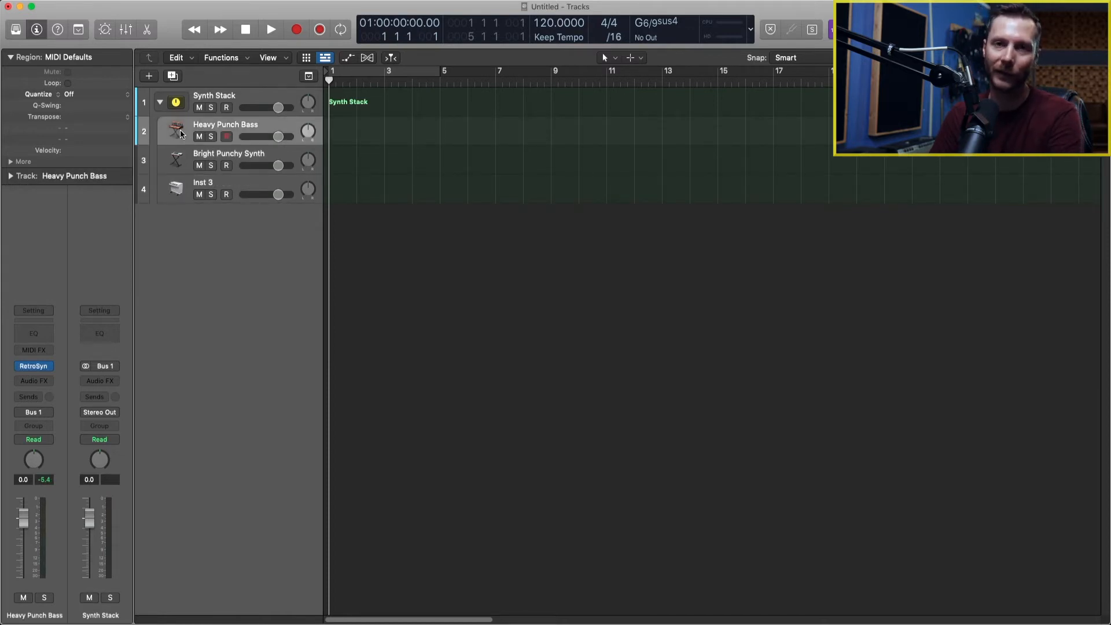
pyautogui.click(225, 137)
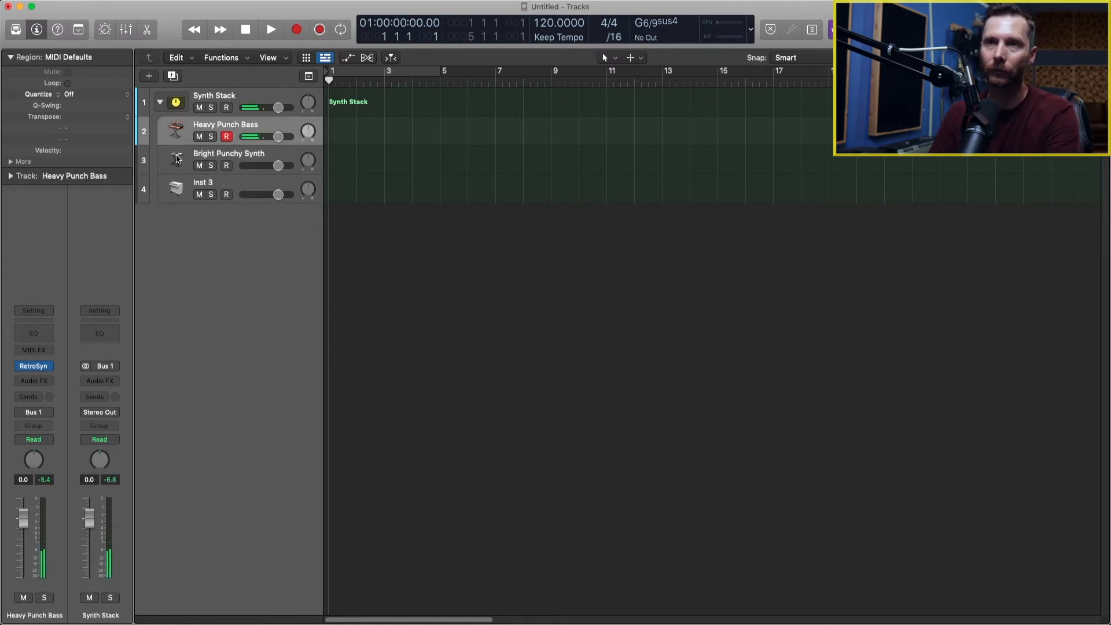
pyautogui.click(204, 188)
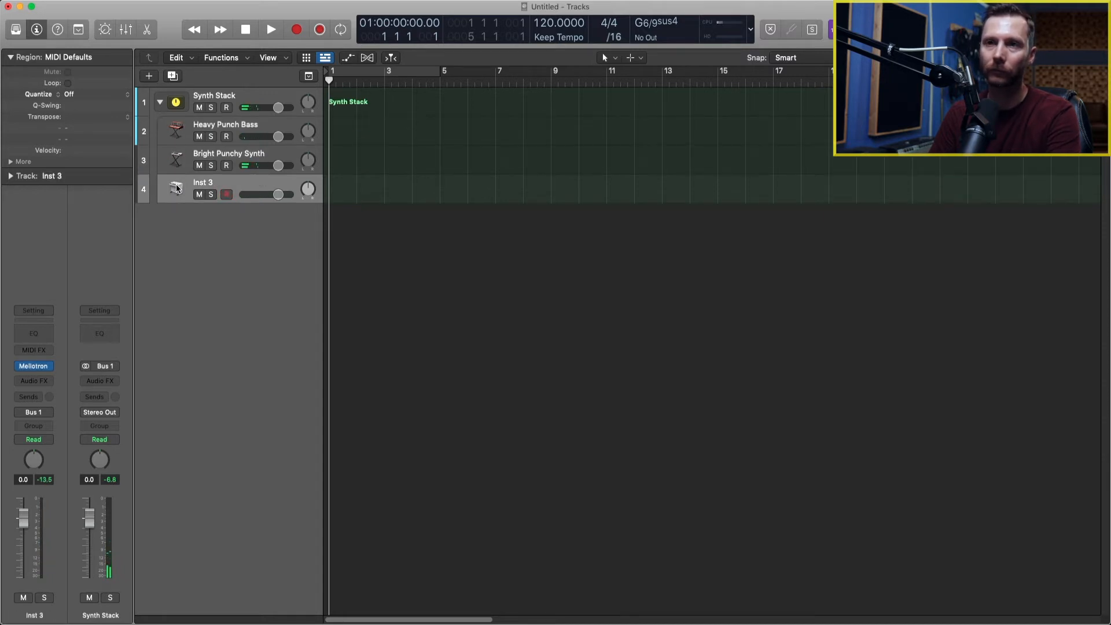
pyautogui.click(226, 194)
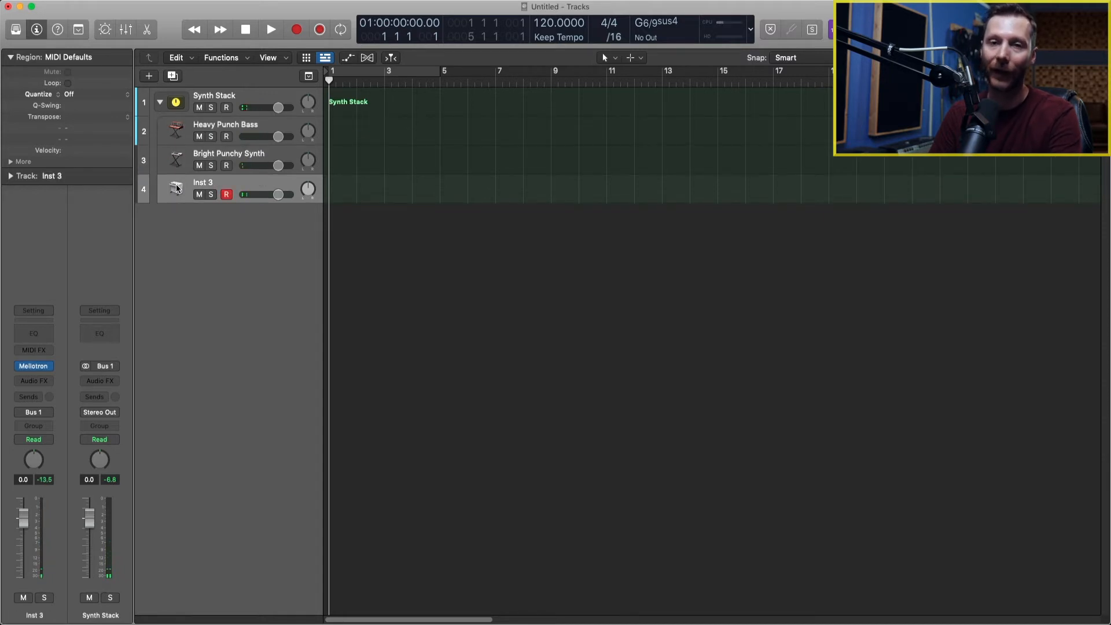
pyautogui.click(214, 95)
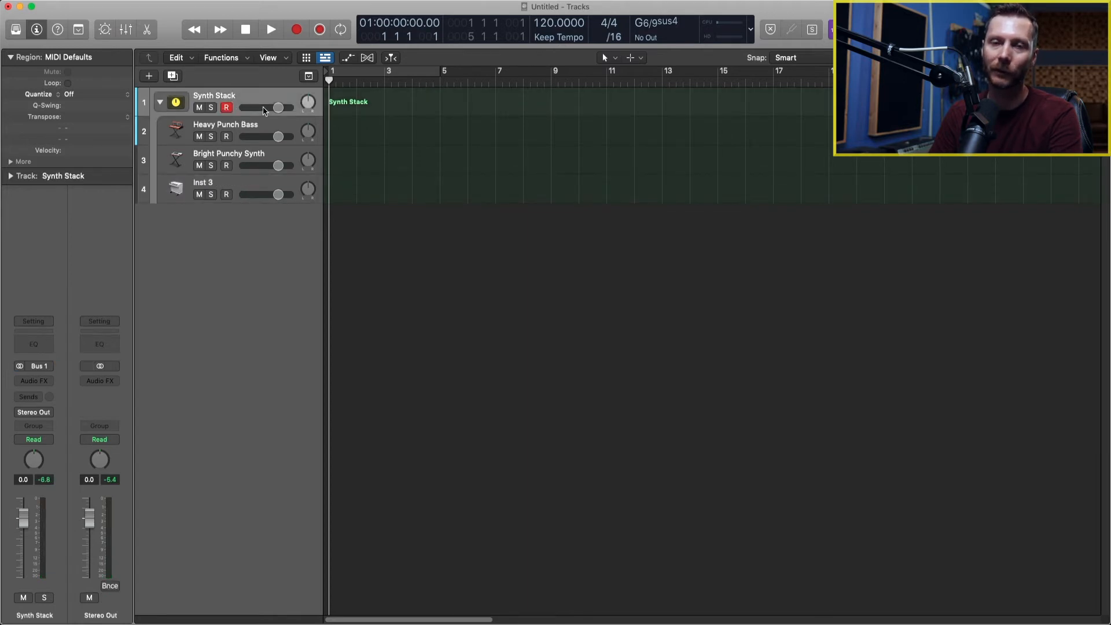
pyautogui.moveTo(226, 107)
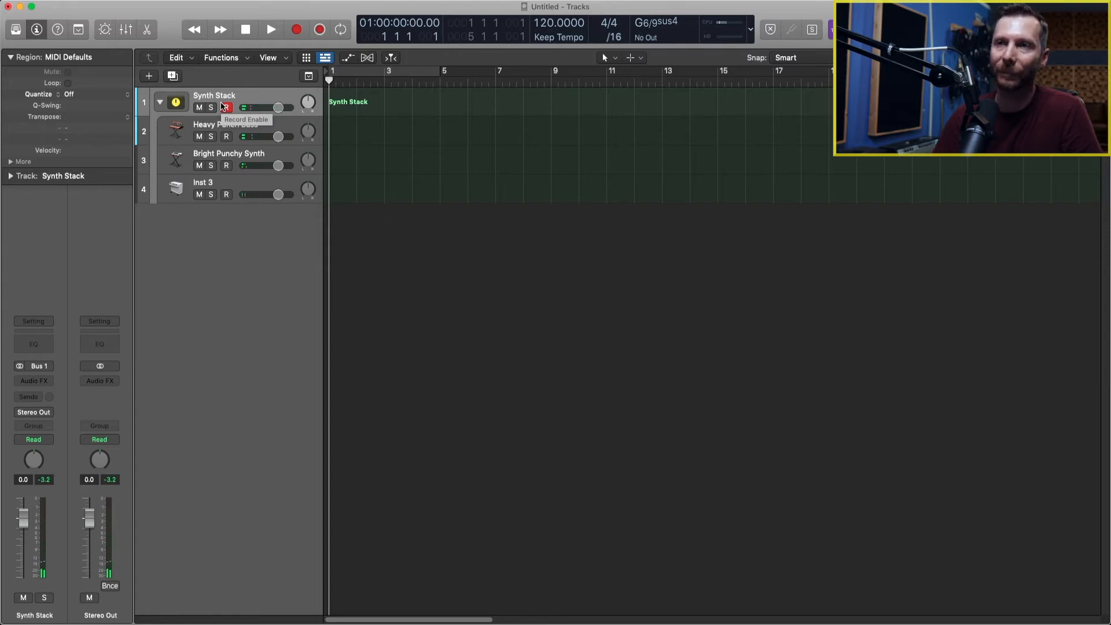
pyautogui.click(225, 107)
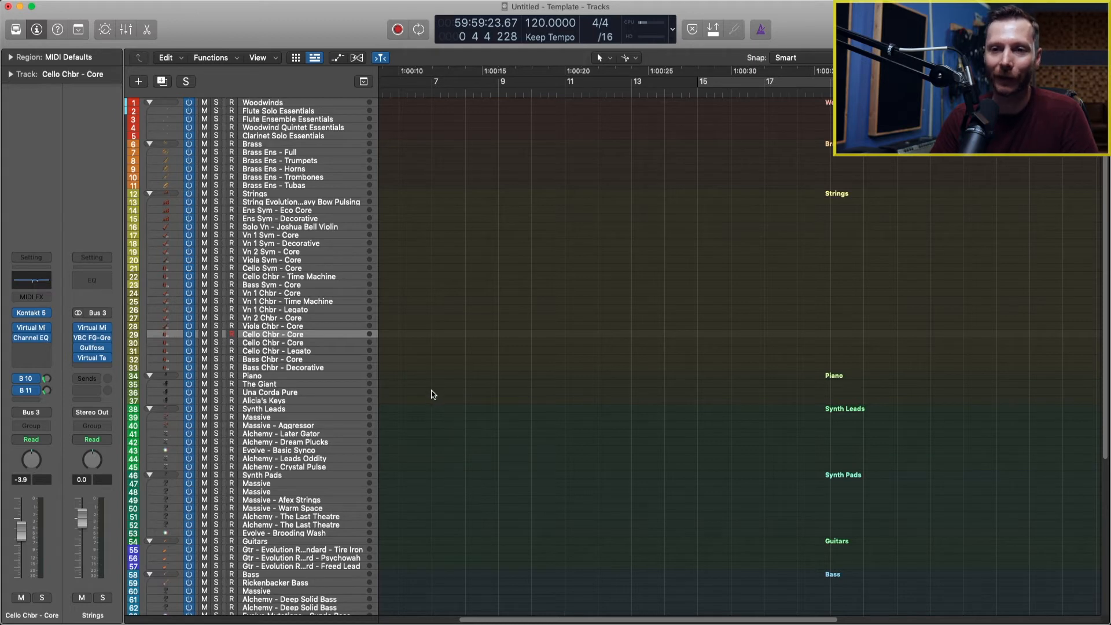
# Step: Scroll to the Master track, then collapse the Strings stack in the template
pyautogui.scroll(-3)
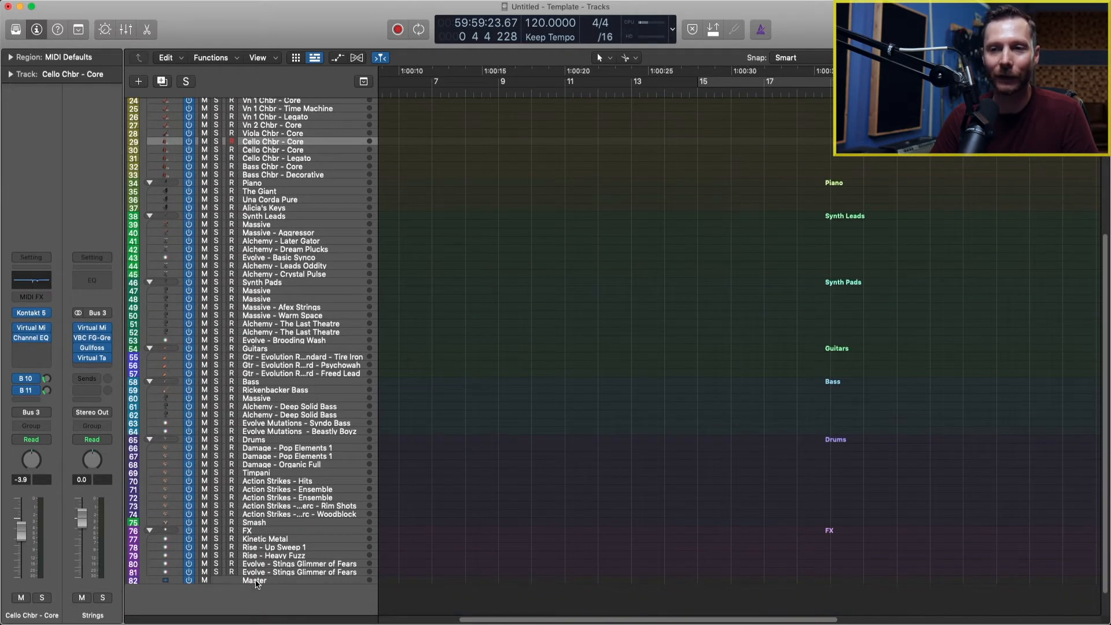
pyautogui.click(255, 579)
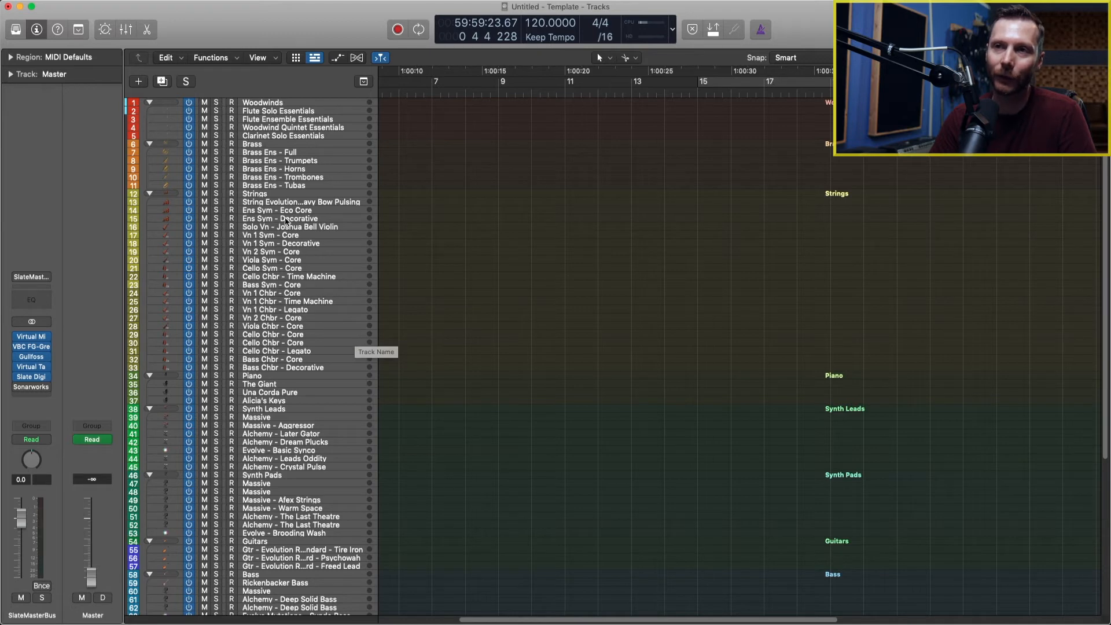
pyautogui.moveTo(361, 213)
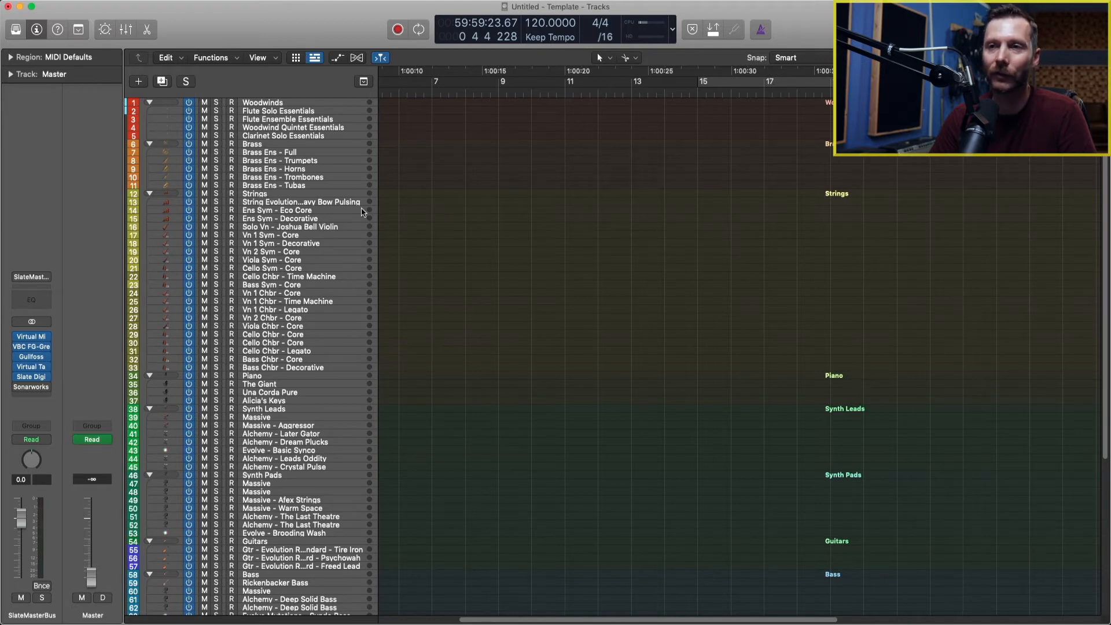
pyautogui.moveTo(163, 215)
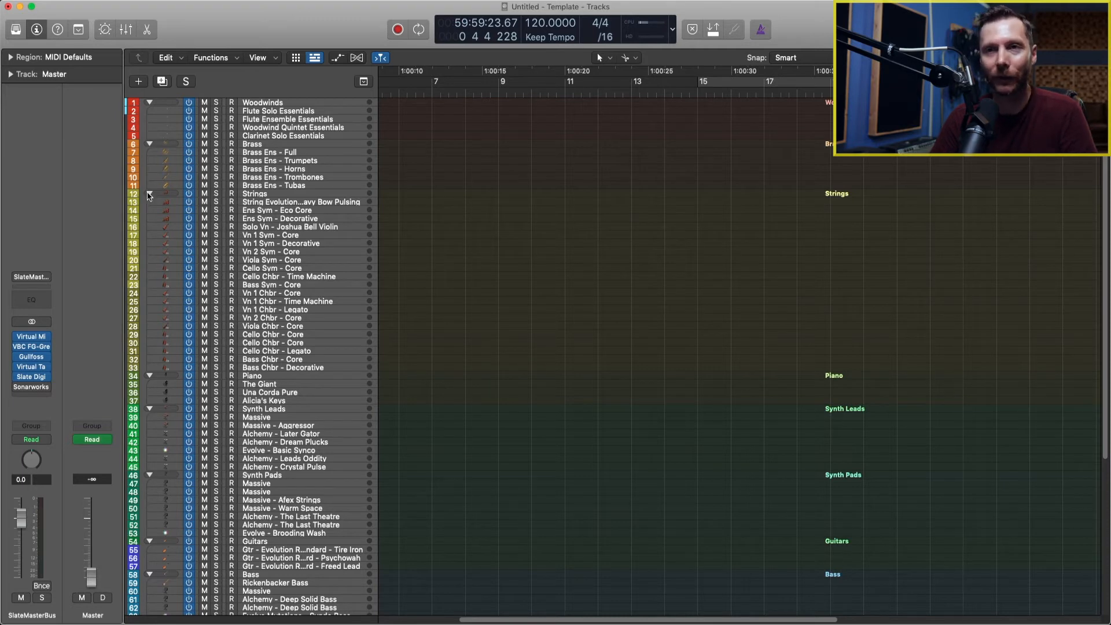
pyautogui.click(150, 193)
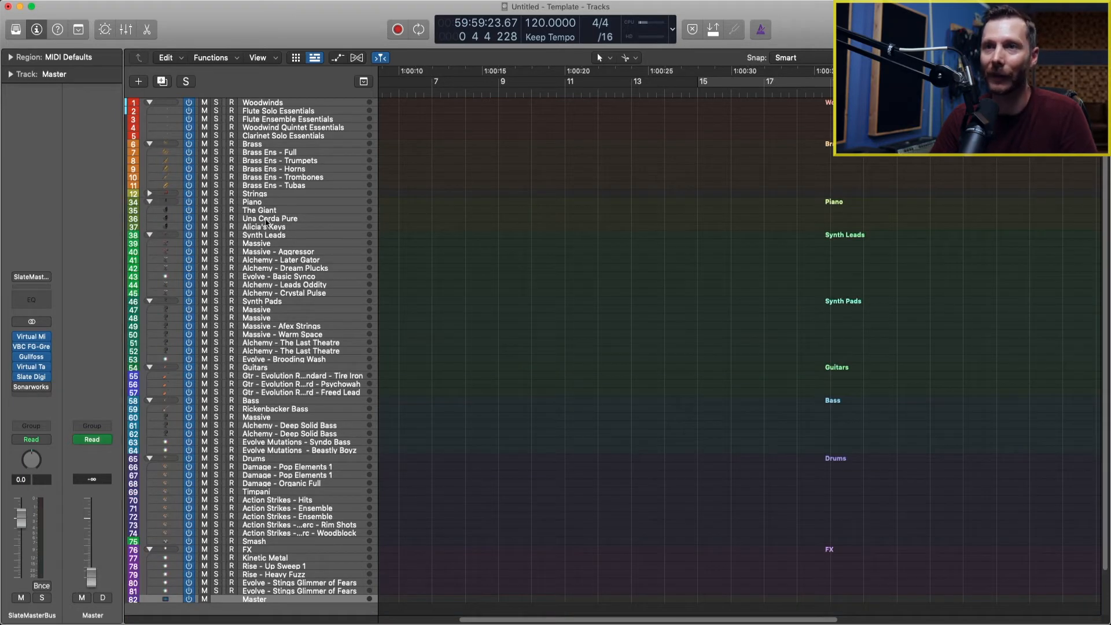
pyautogui.moveTo(310, 216)
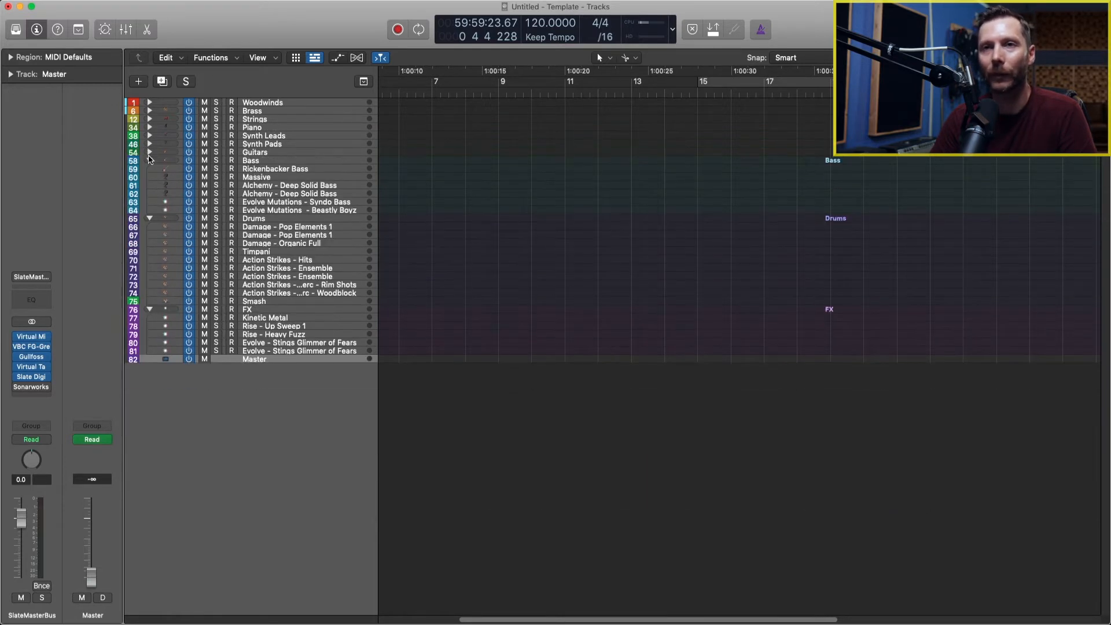
# Step: Option-collapse all remaining stacks so only stack headers and Master show
pyautogui.click(150, 160)
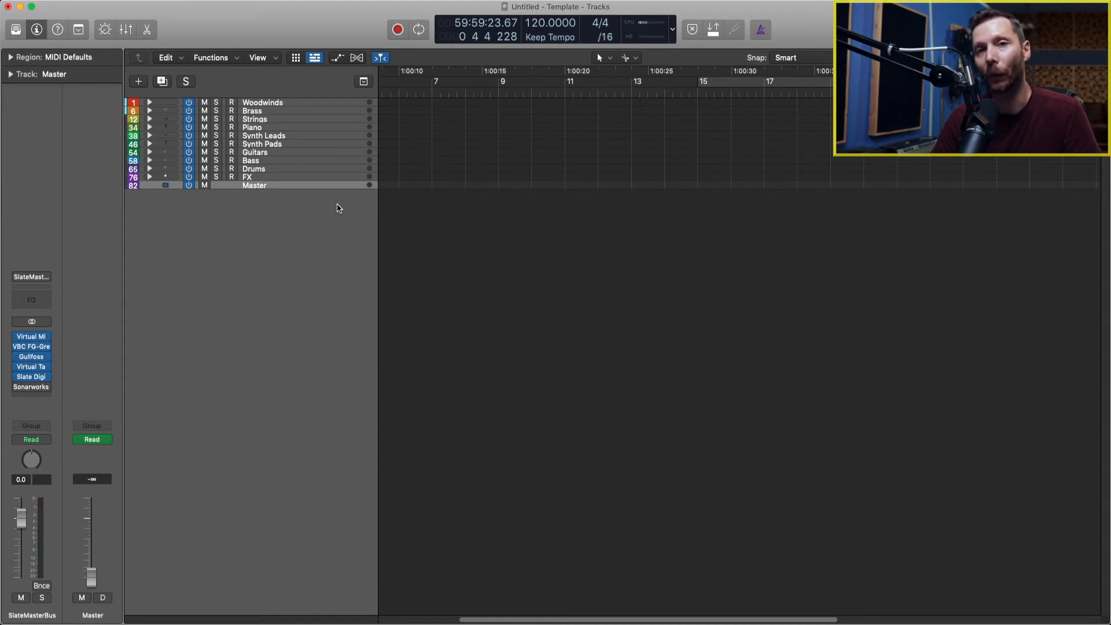
pyautogui.moveTo(152, 140)
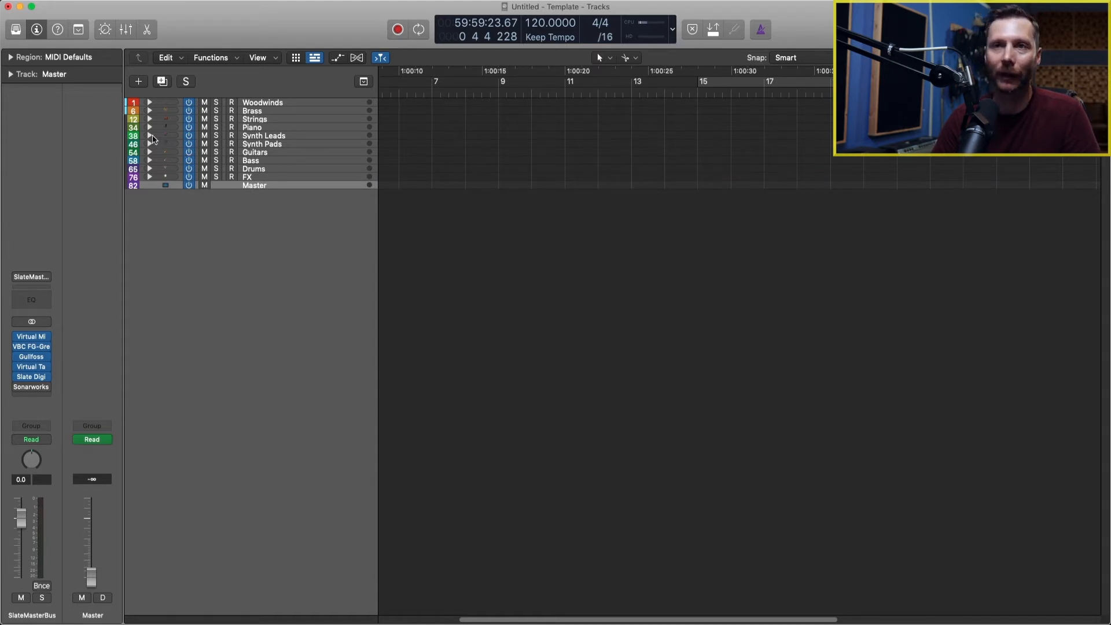
pyautogui.click(149, 127)
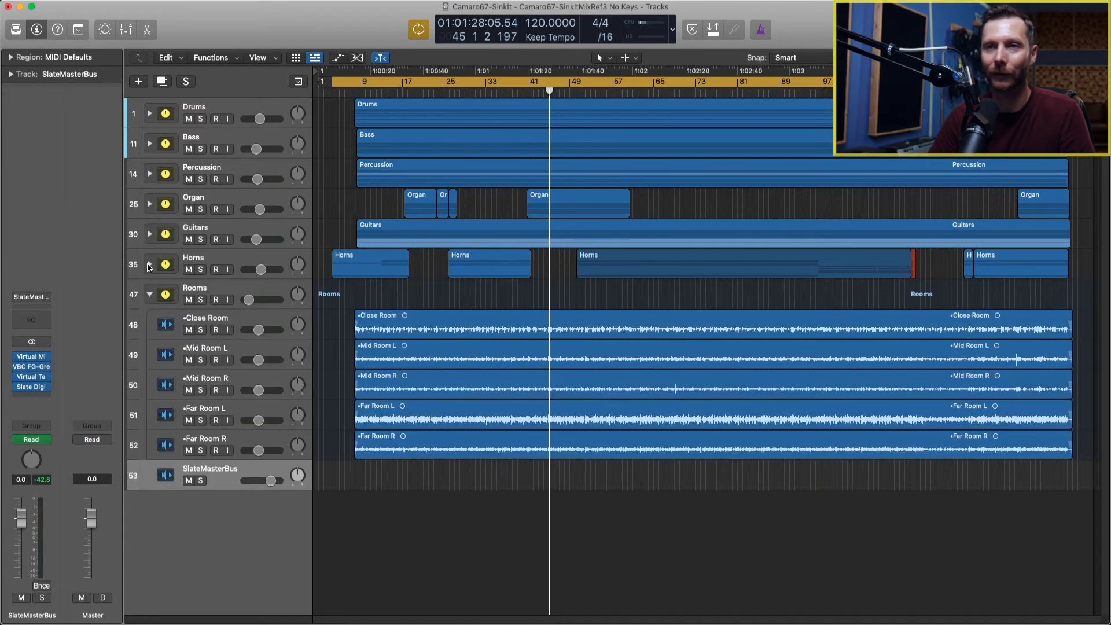
# Step: Expand the Organ, Guitars, Horns, Drums, Bass and Percussion stacks and scroll through their tracks
pyautogui.click(150, 203)
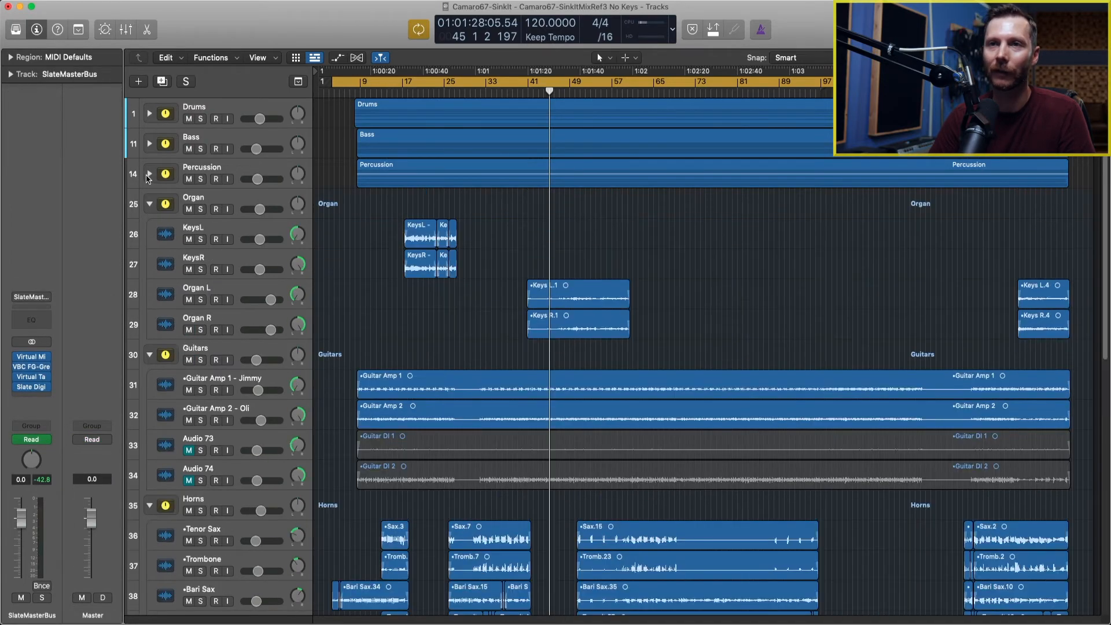
pyautogui.click(149, 112)
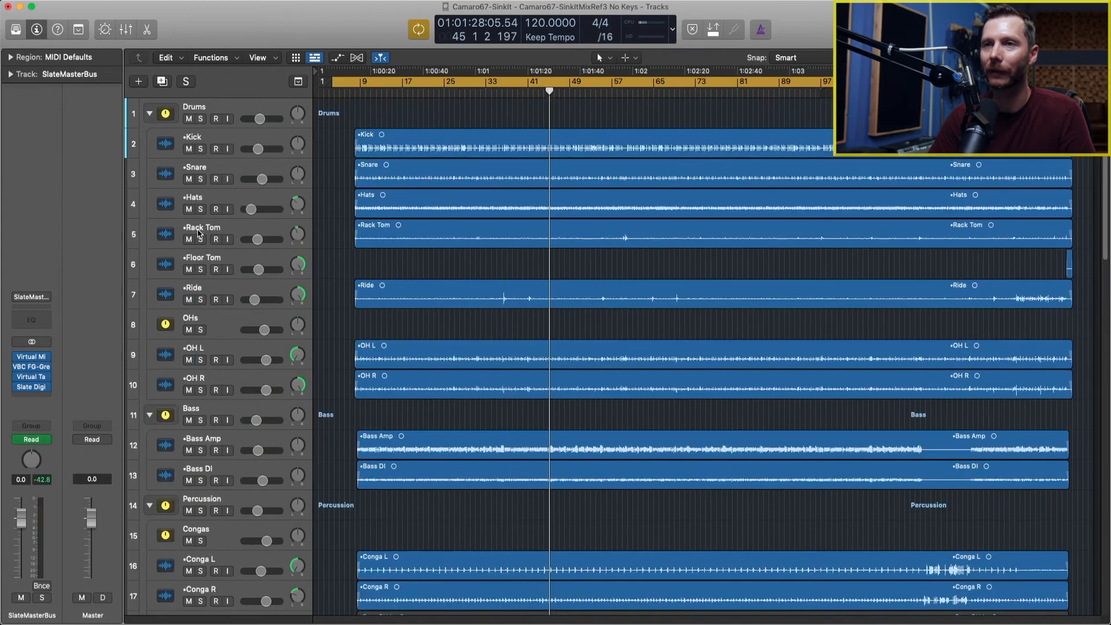
pyautogui.scroll(-3)
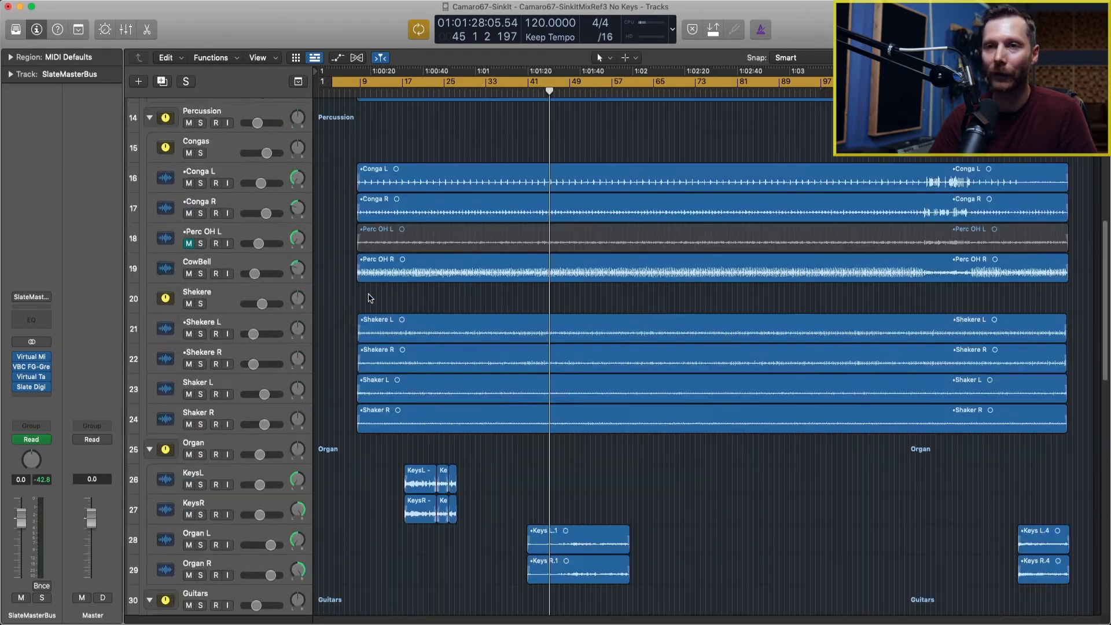
pyautogui.scroll(-3)
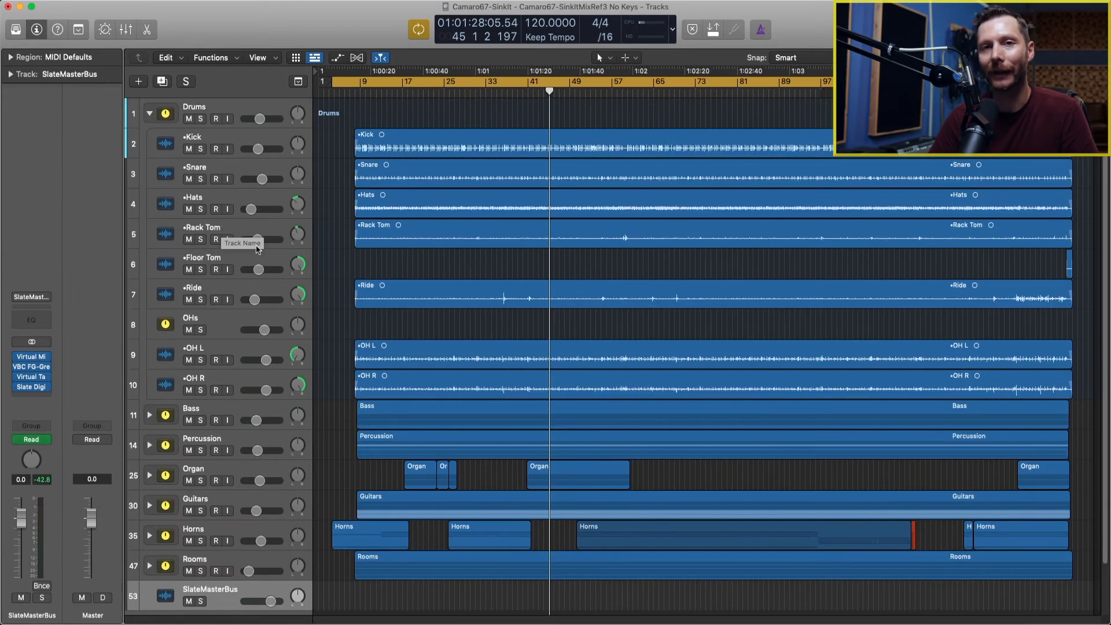
pyautogui.moveTo(283, 264)
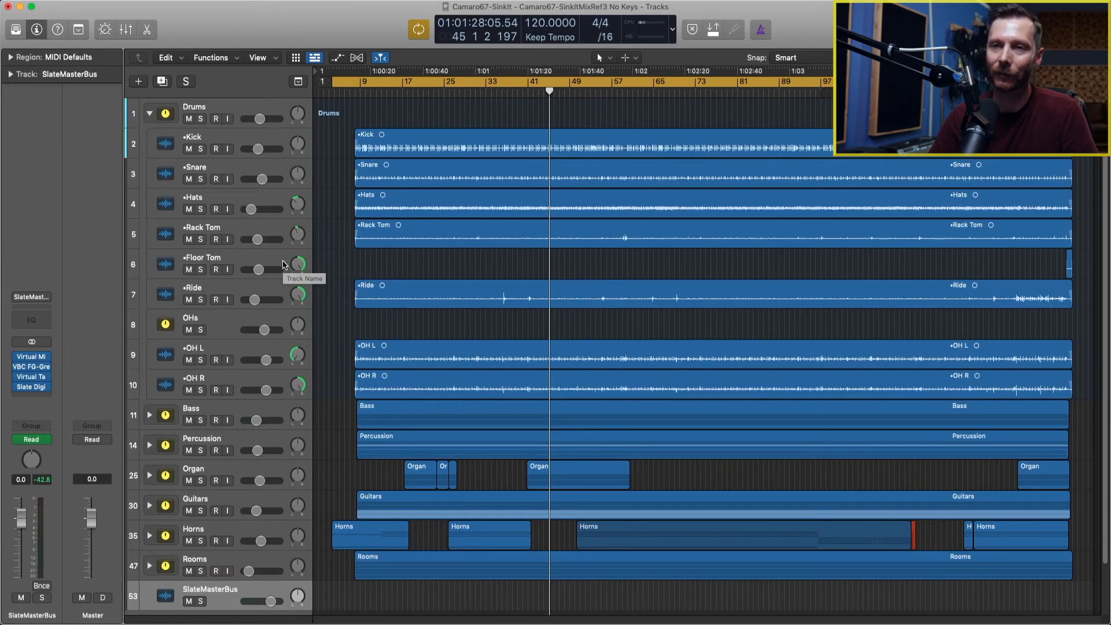
pyautogui.moveTo(269, 337)
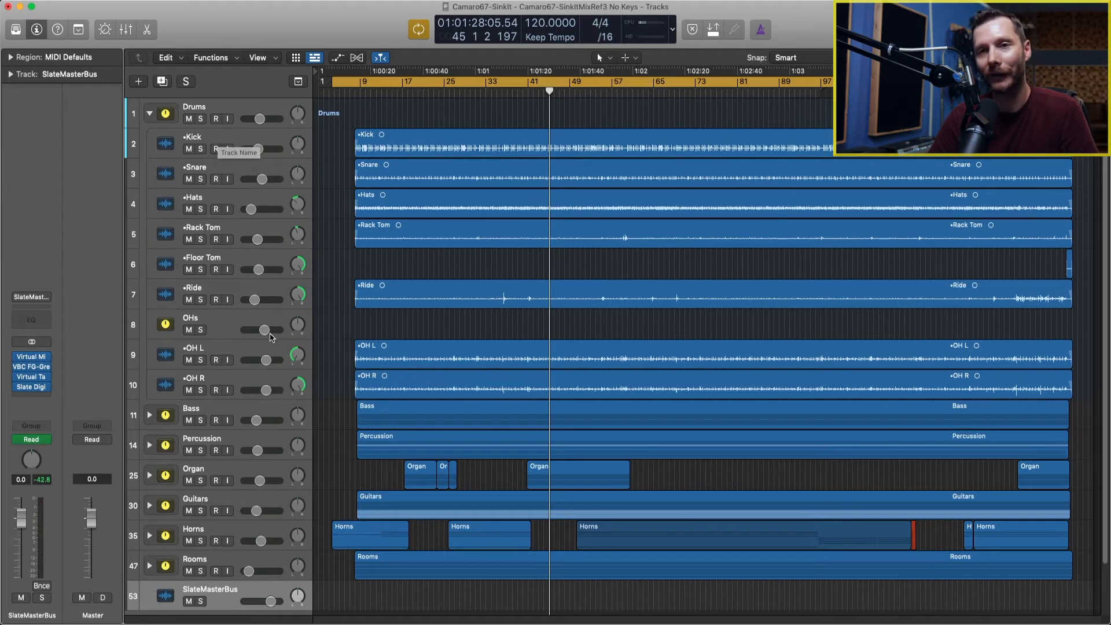
pyautogui.moveTo(242, 374)
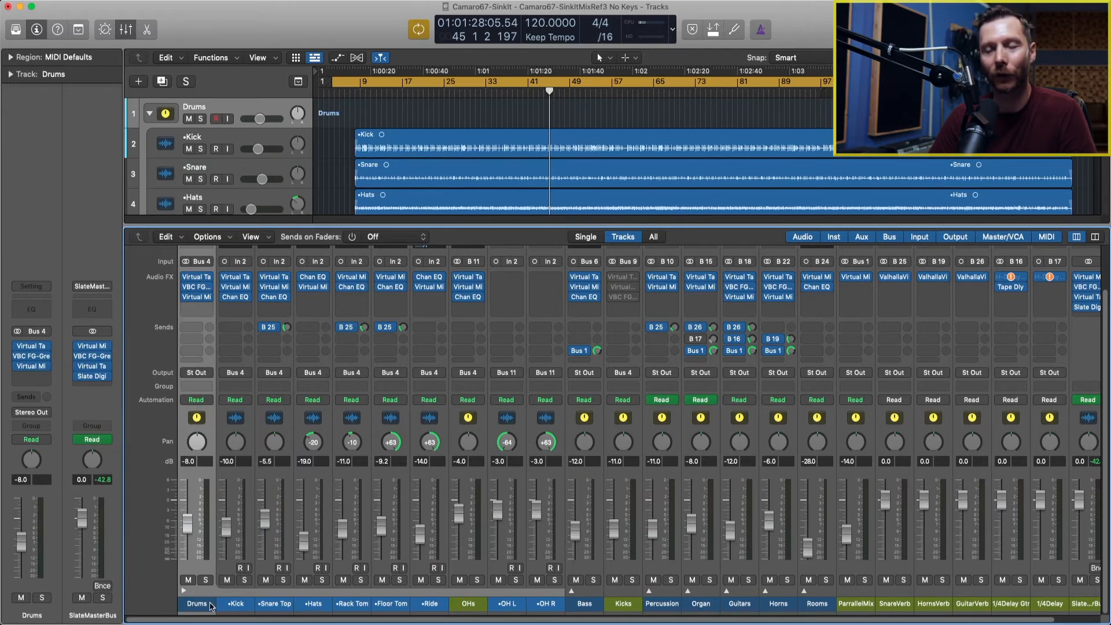
# Step: Select the Drums stack channel in the mixer and solo it
pyautogui.click(235, 604)
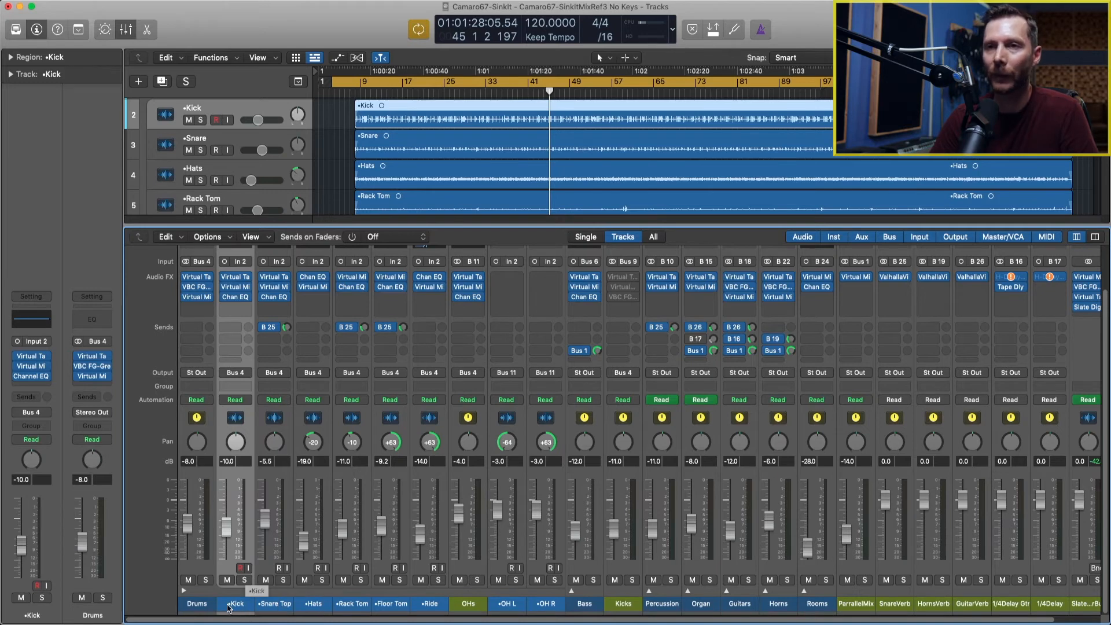
pyautogui.click(197, 604)
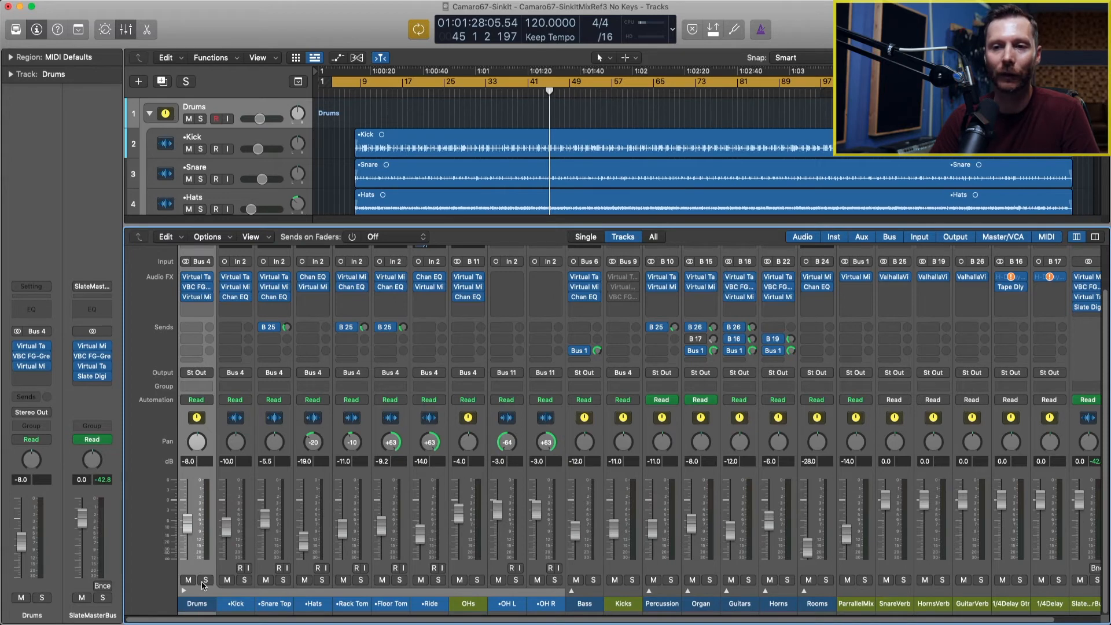
pyautogui.click(206, 580)
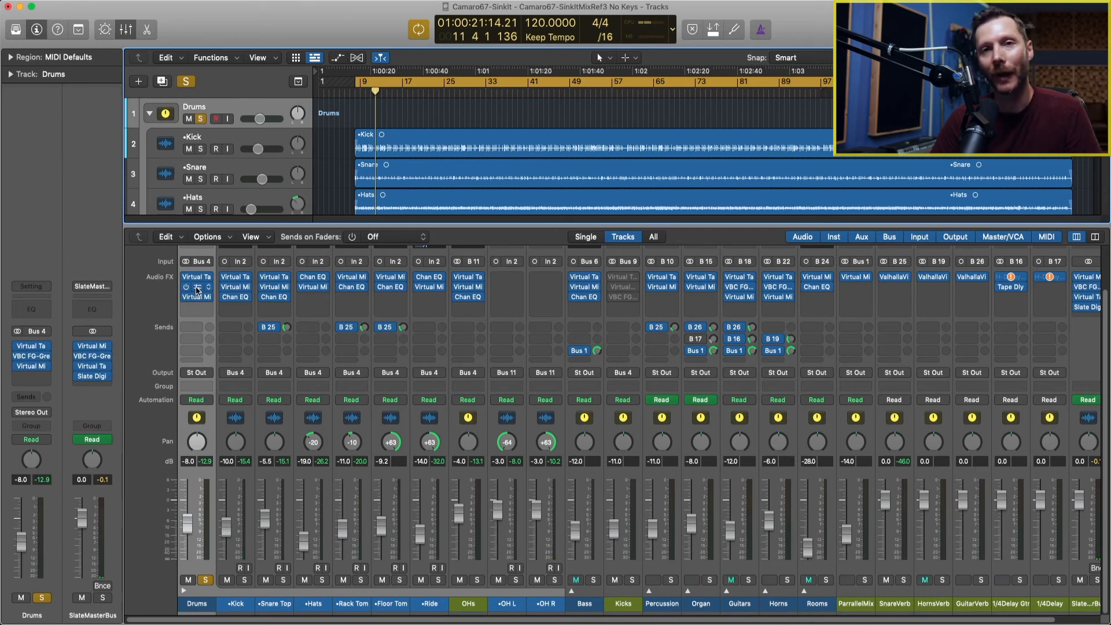
pyautogui.moveTo(197, 287)
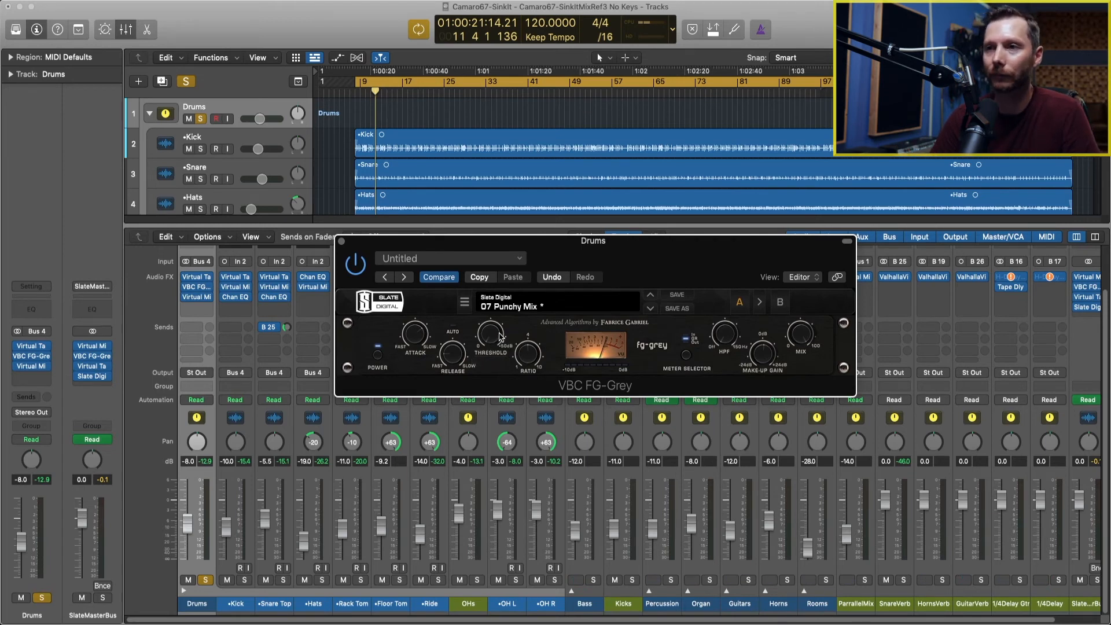
# Step: Turn the VBC FG-Grey threshold knob to adjust bus compression on the Drums stack
pyautogui.moveTo(489, 334); pyautogui.dragTo(489, 337)
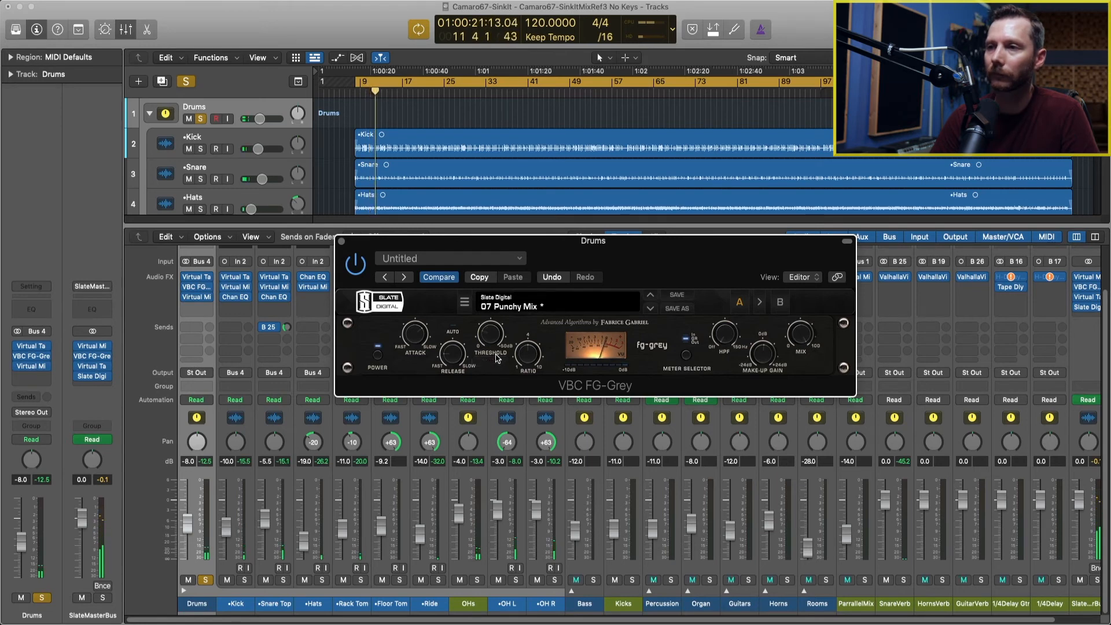
pyautogui.moveTo(488, 333); pyautogui.dragTo(485, 341)
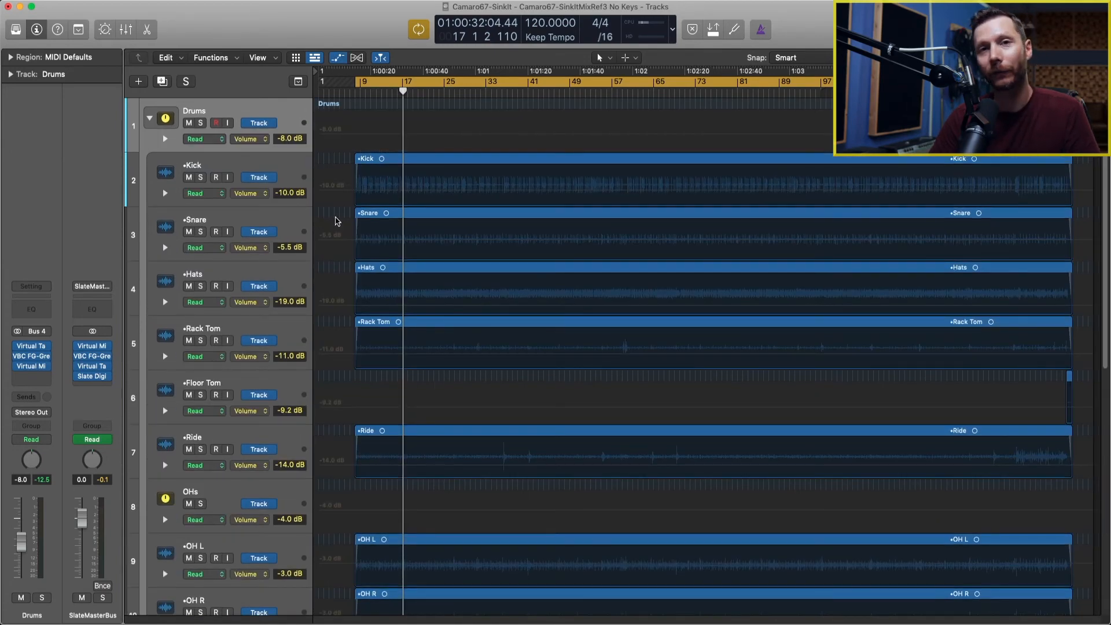
pyautogui.moveTo(498, 137)
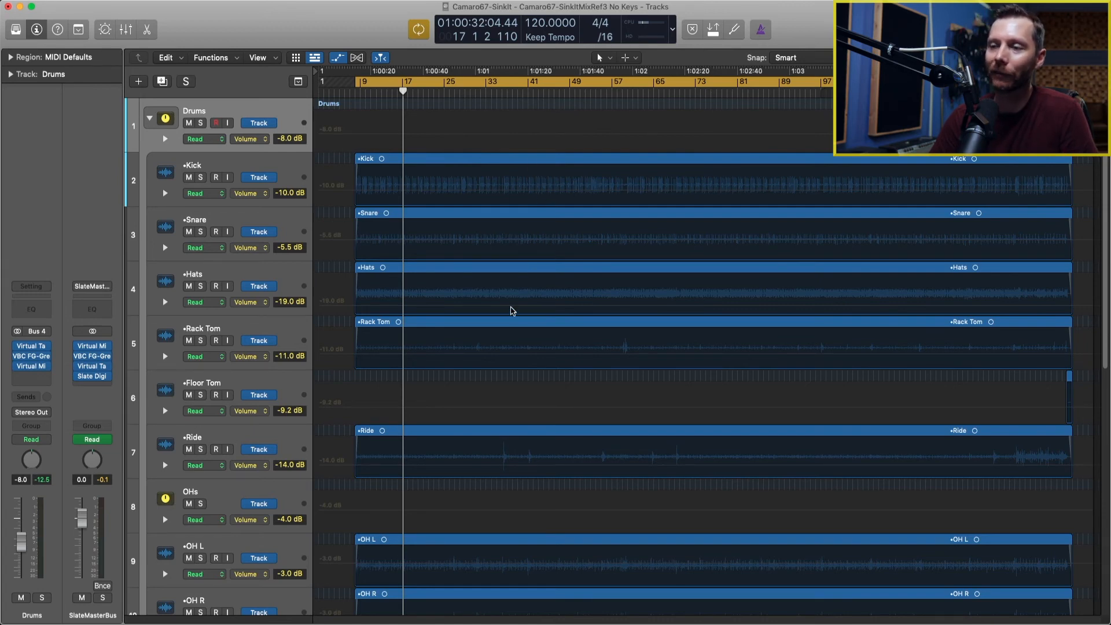
pyautogui.moveTo(553, 551)
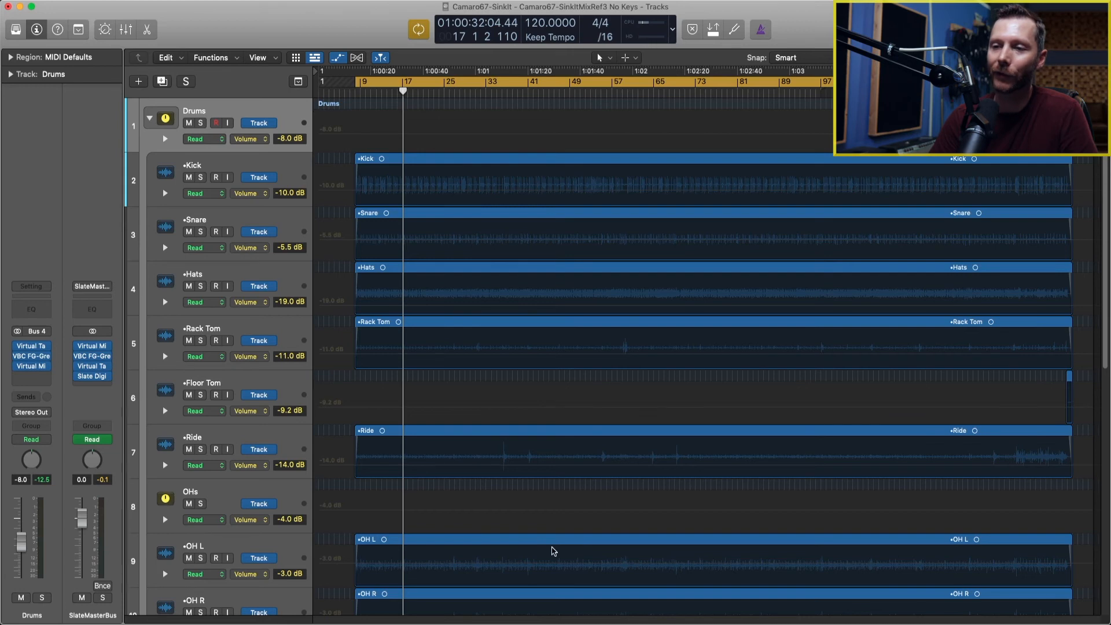
pyautogui.moveTo(555, 359)
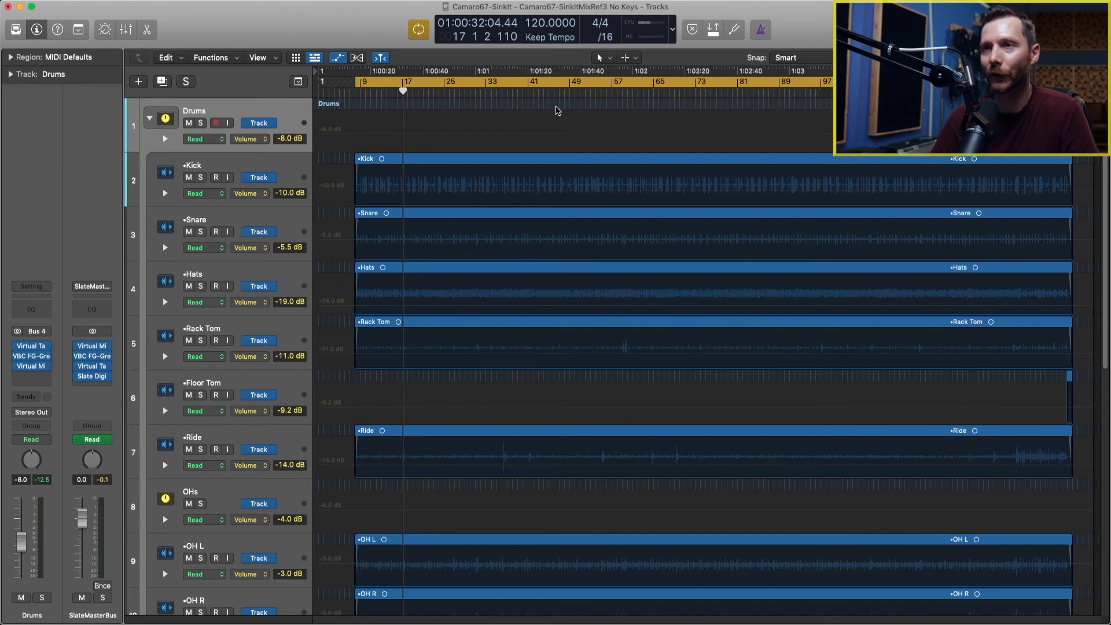
pyautogui.moveTo(487, 131)
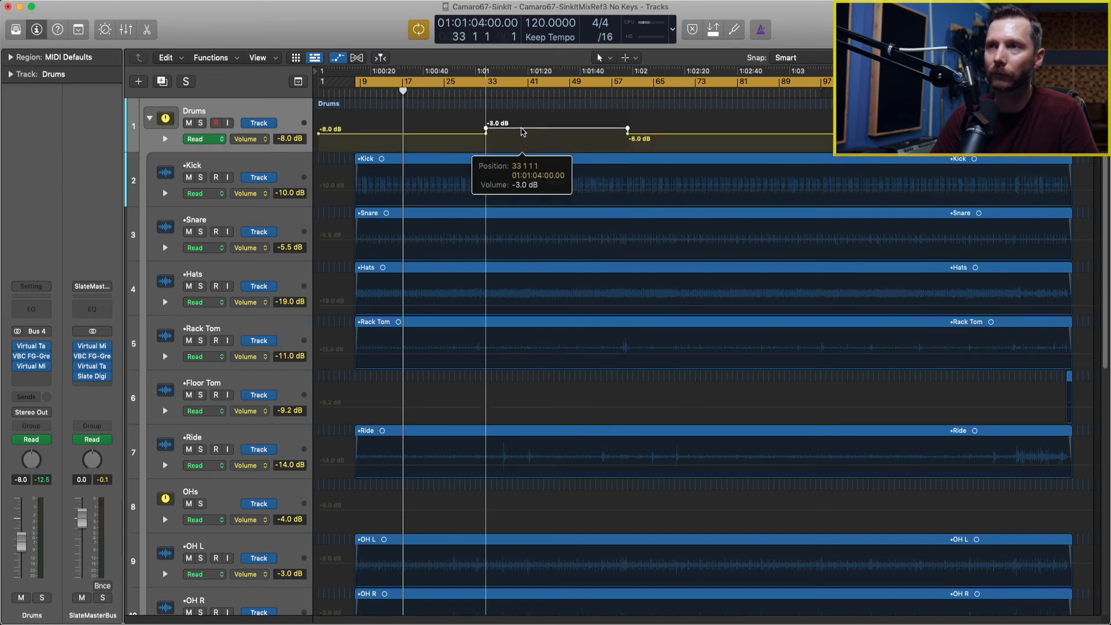
# Step: Pull the Drums volume automation between bars 33 and 57 down to about -17.8 dB
pyautogui.moveTo(485, 130); pyautogui.dragTo(485, 127)
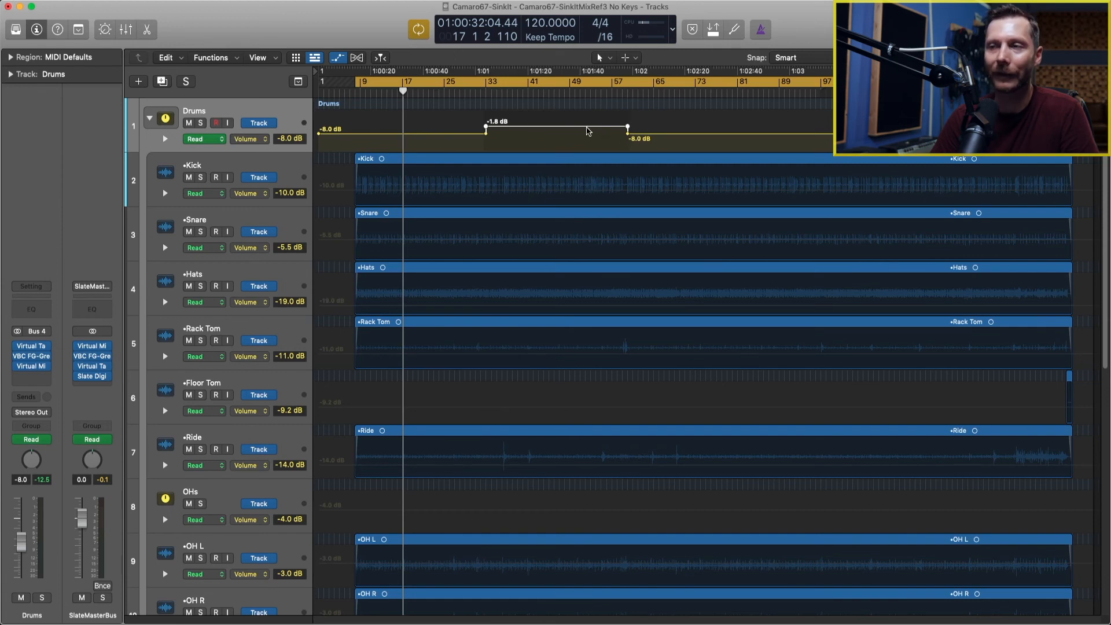
pyautogui.moveTo(587, 131); pyautogui.dragTo(573, 145)
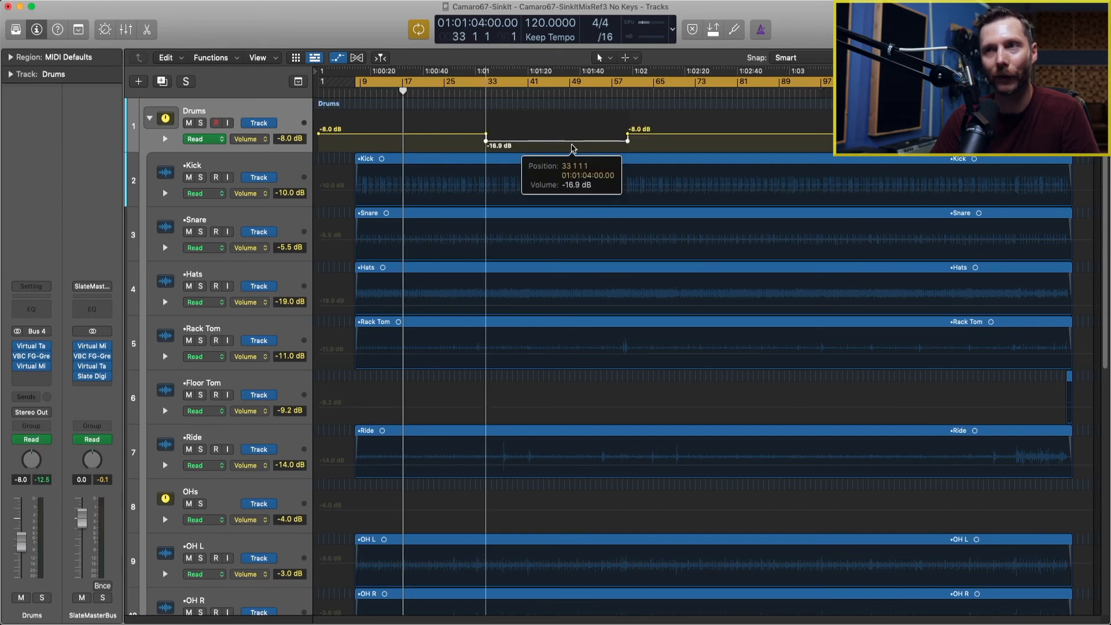
pyautogui.moveTo(485, 146); pyautogui.dragTo(485, 135)
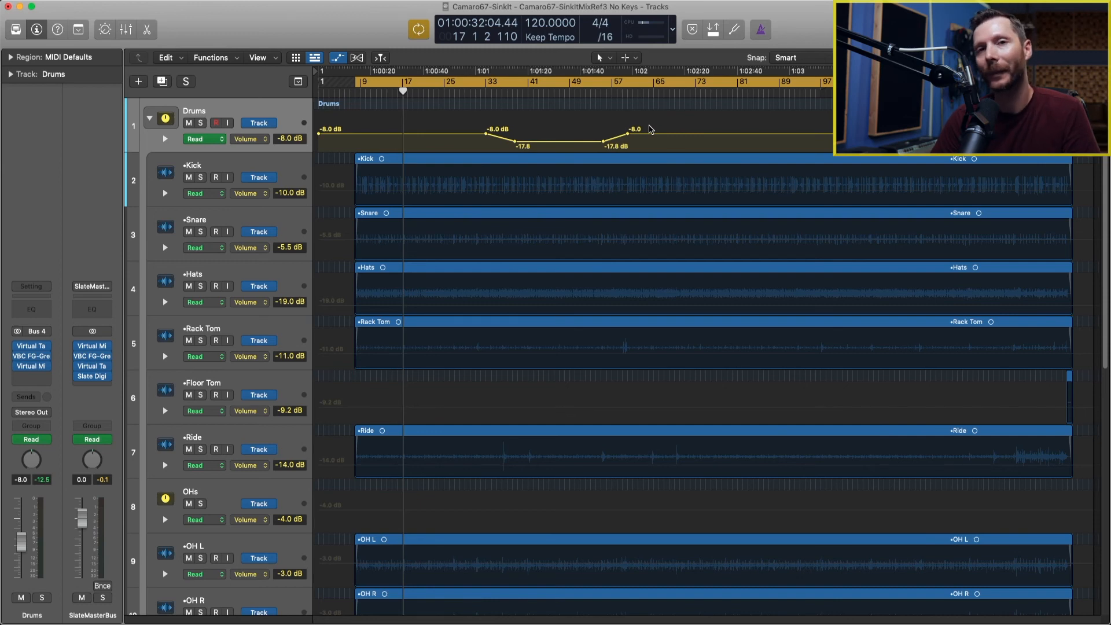
pyautogui.moveTo(611, 149)
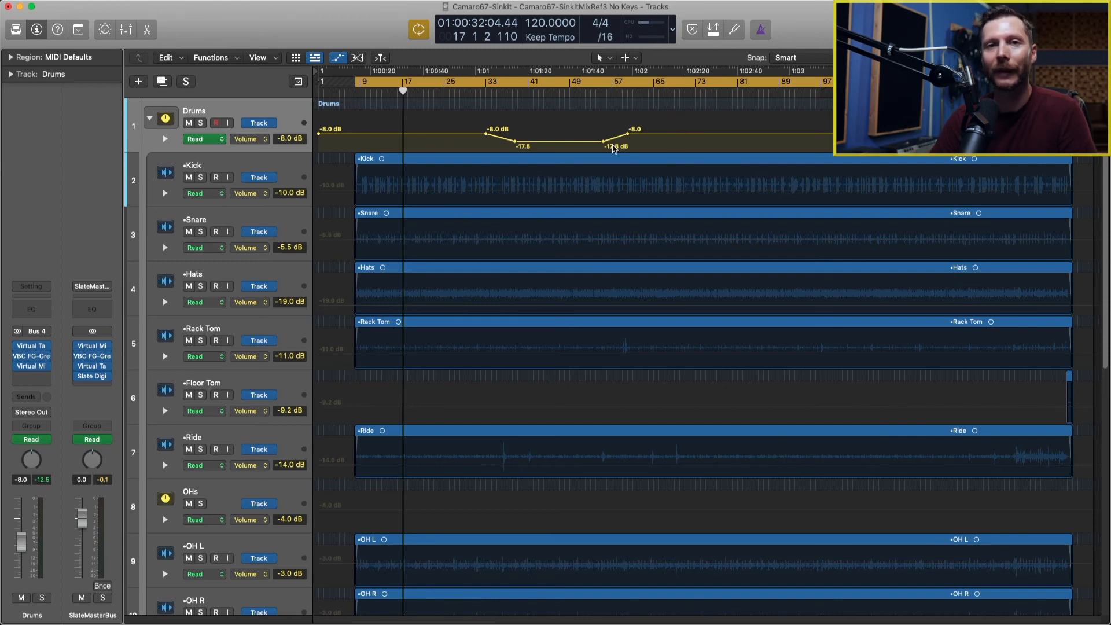